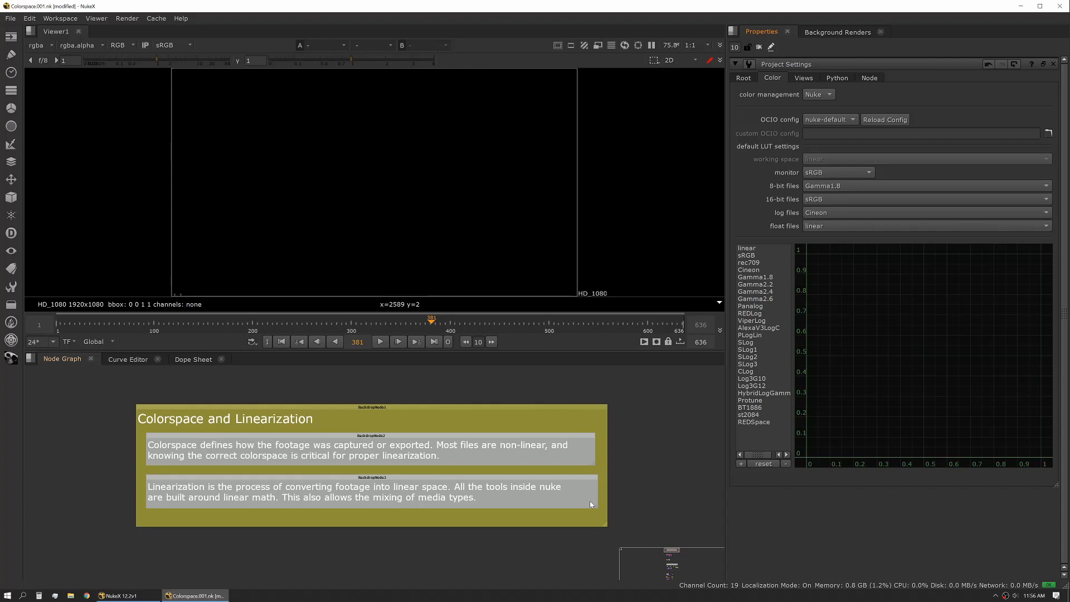
mouse_move(664, 418)
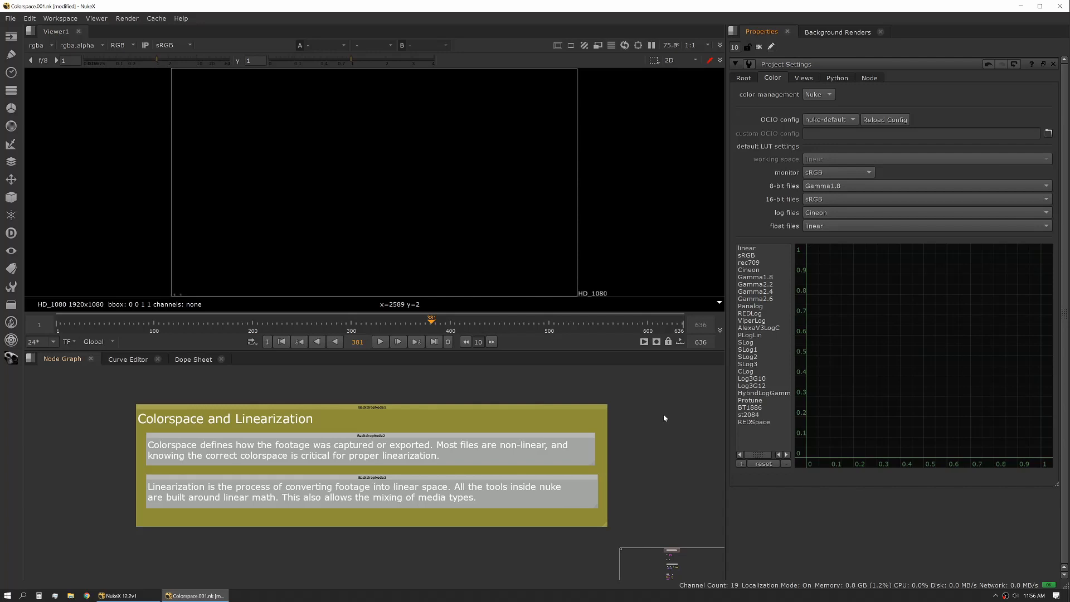
Review the Project Settings color tab, keeping Nuke's own color management selected.
left_click(744, 78)
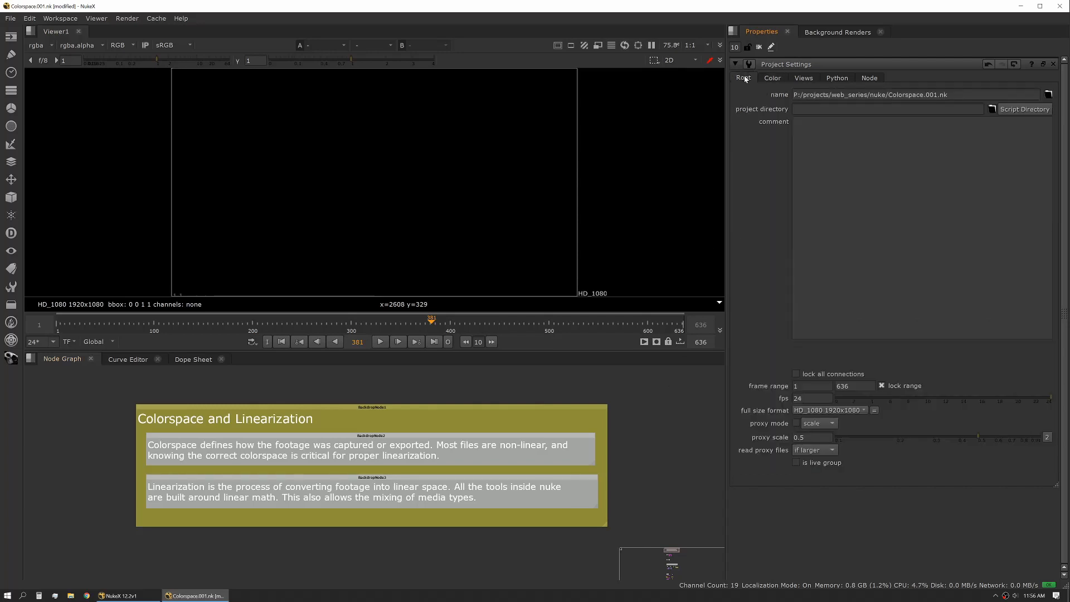
left_click(771, 78)
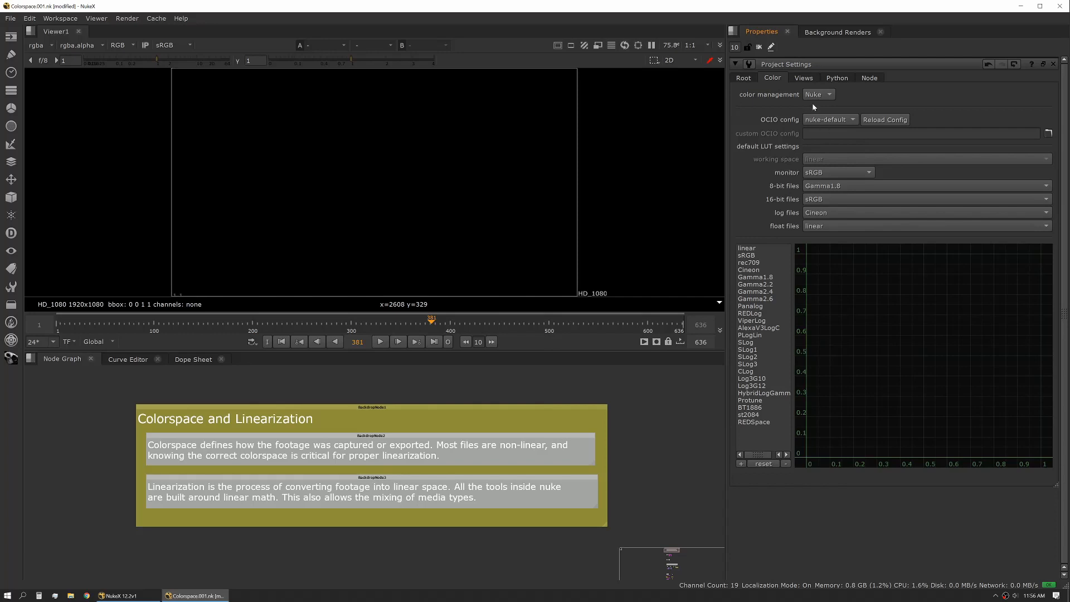
mouse_move(827, 165)
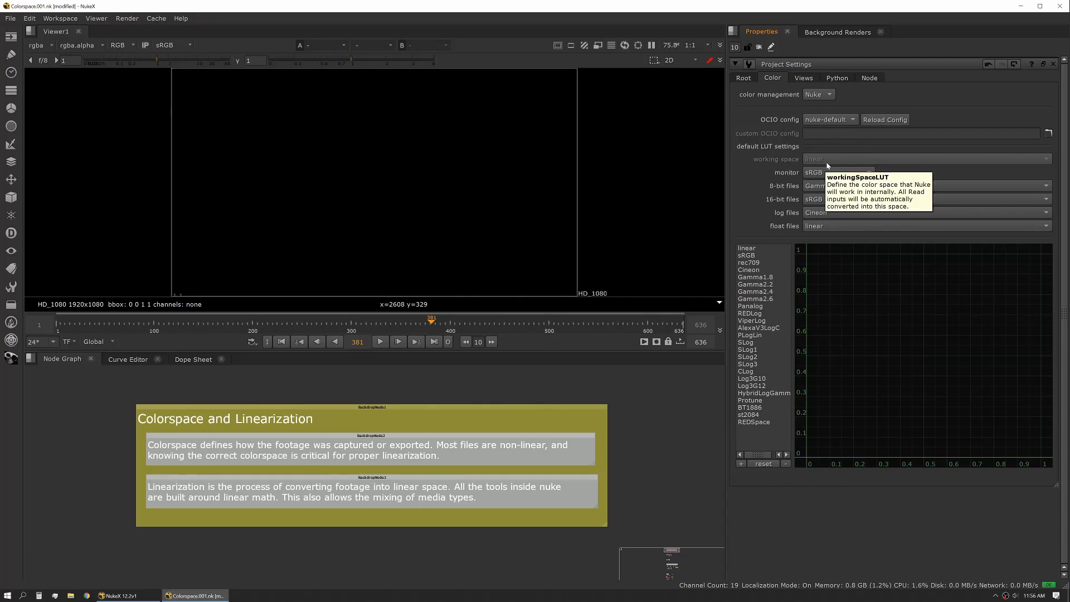
mouse_move(851, 152)
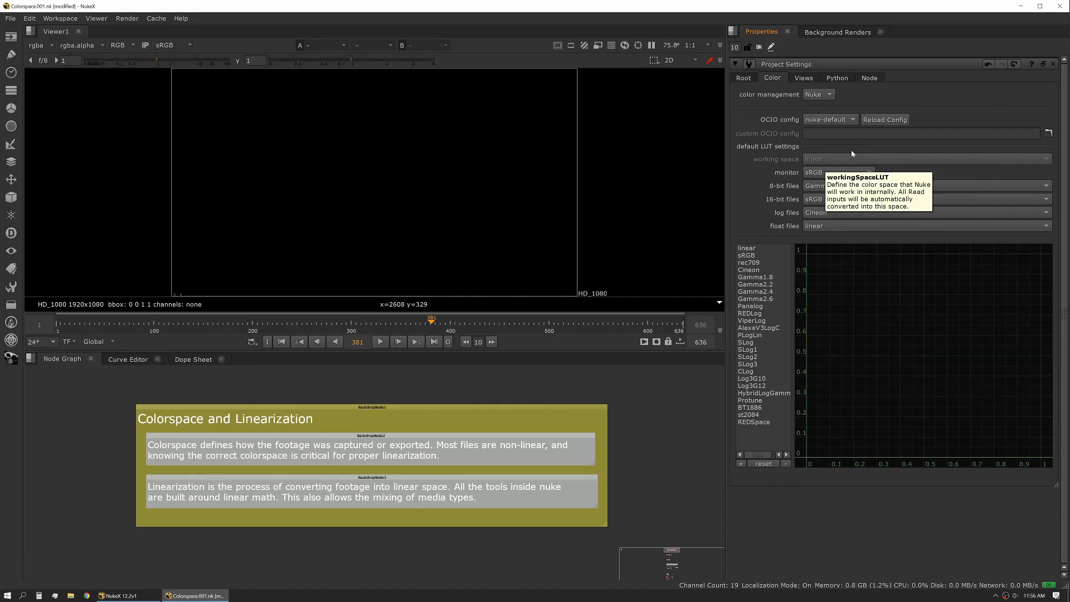
left_click(830, 119)
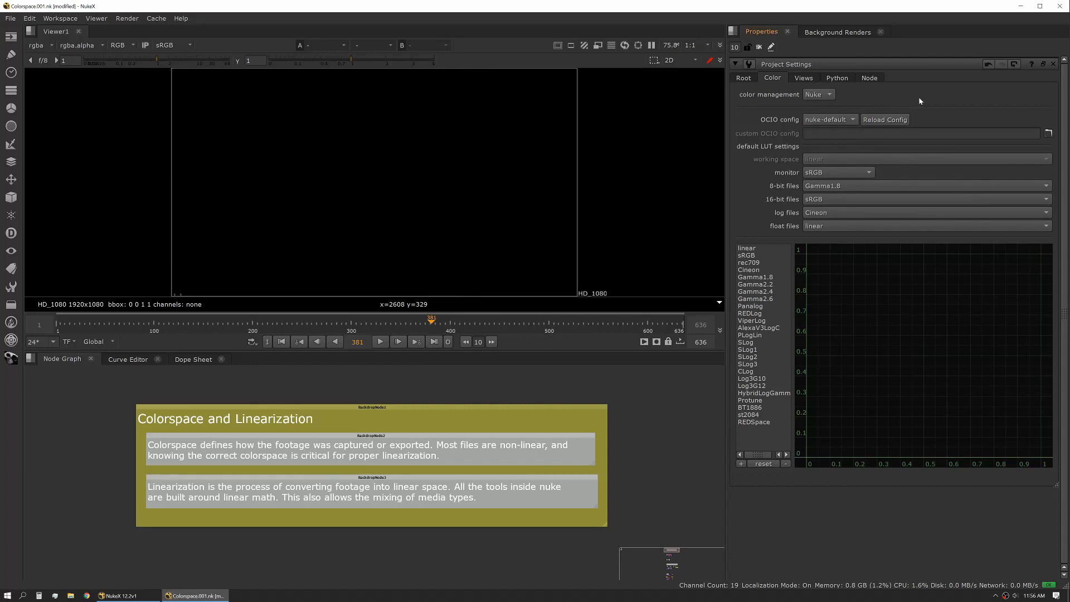
mouse_move(894, 110)
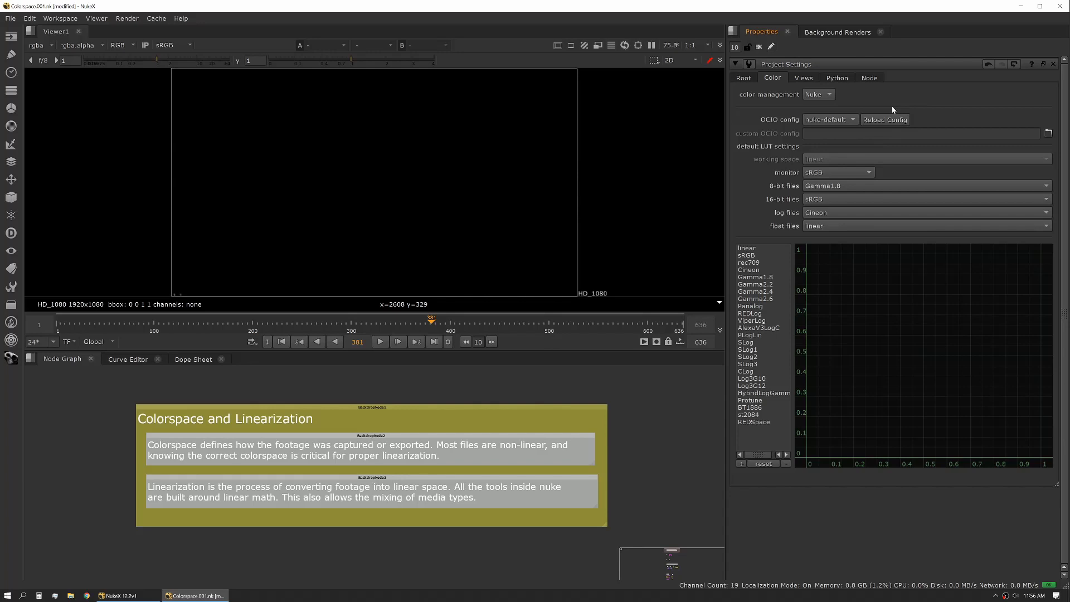
mouse_move(914, 115)
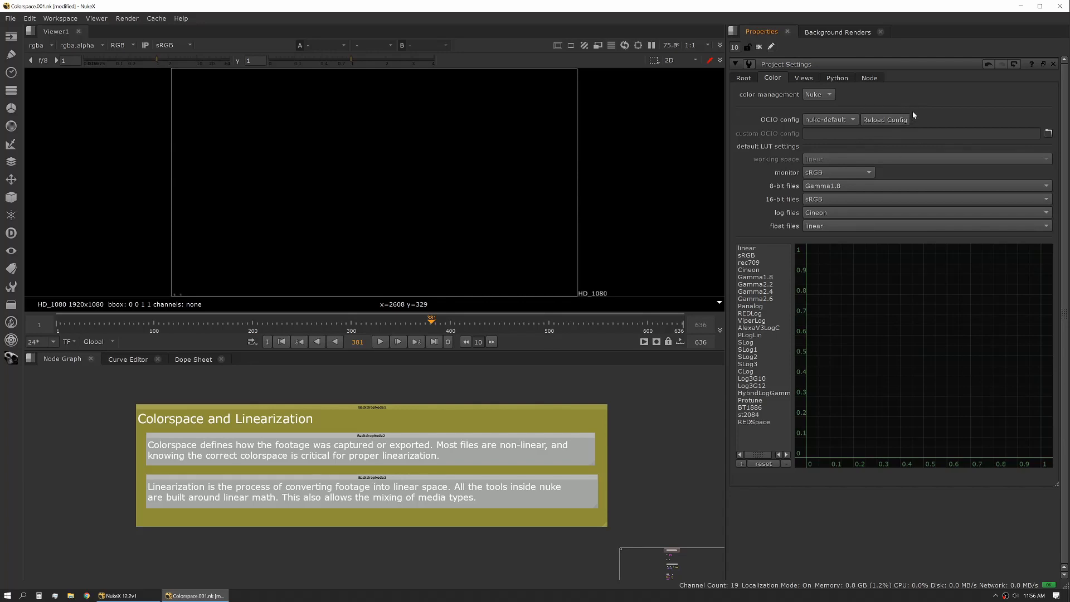
left_click(819, 94)
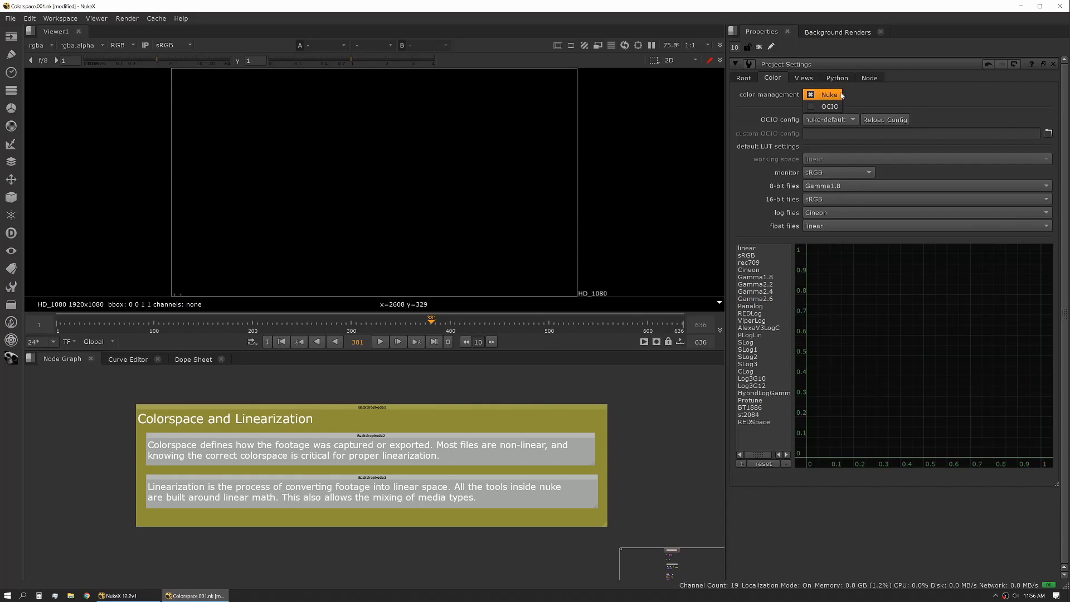
left_click(829, 94)
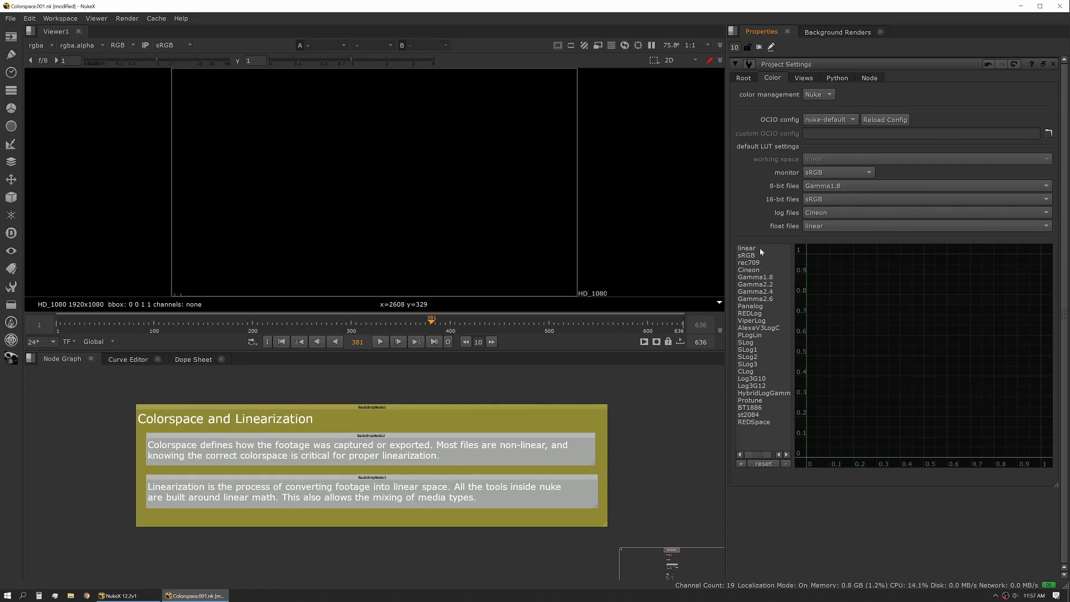
mouse_move(760, 249)
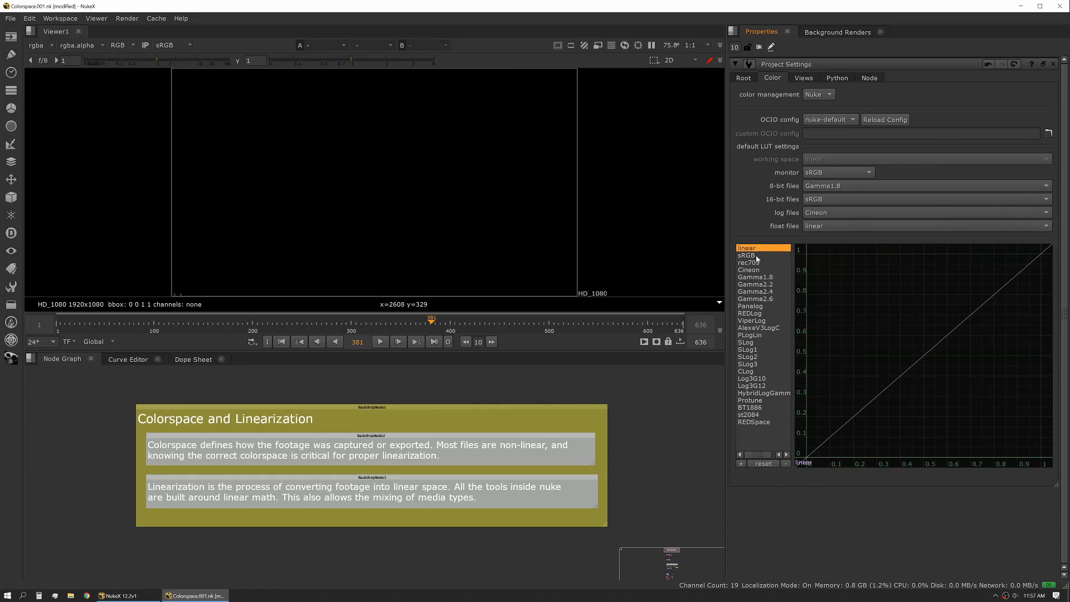
Display the rec709, SLog3 and Gamma2.4 LUT curves in turn in the LUT graph.
left_click(749, 262)
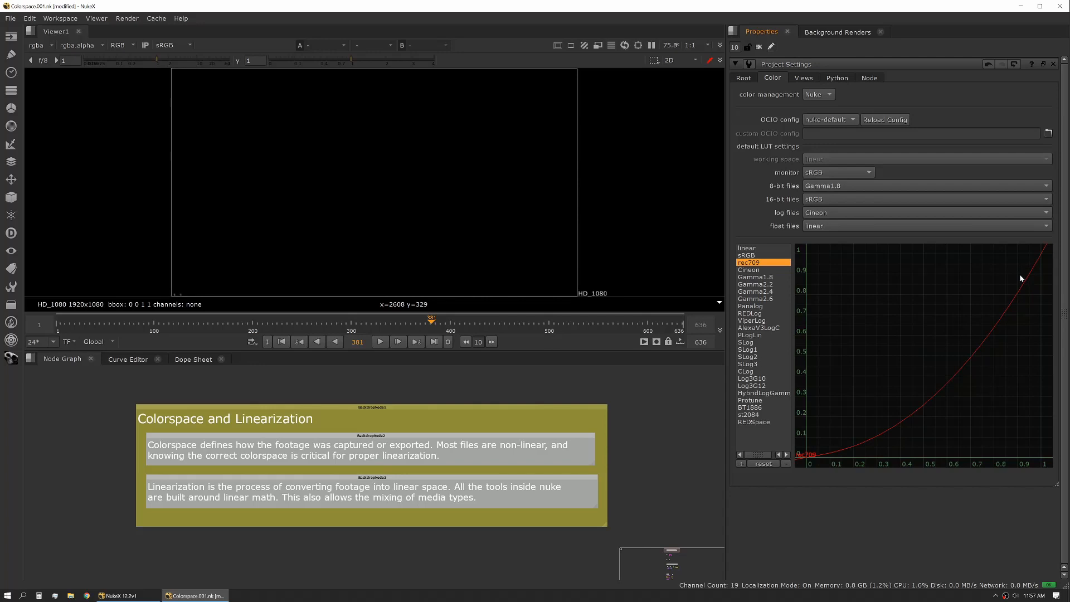
mouse_move(930, 298)
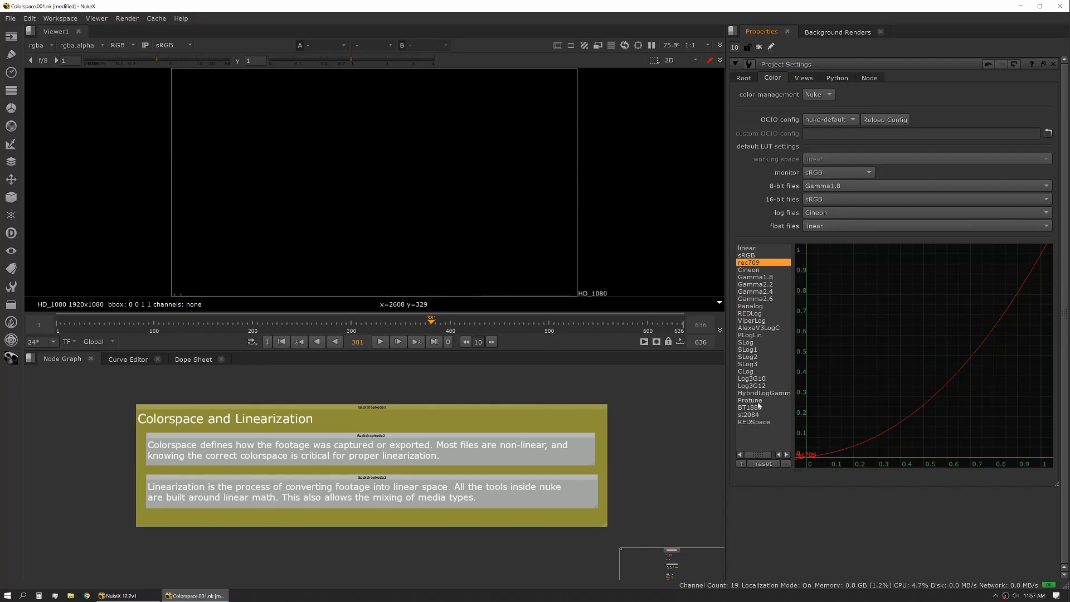
left_click(748, 363)
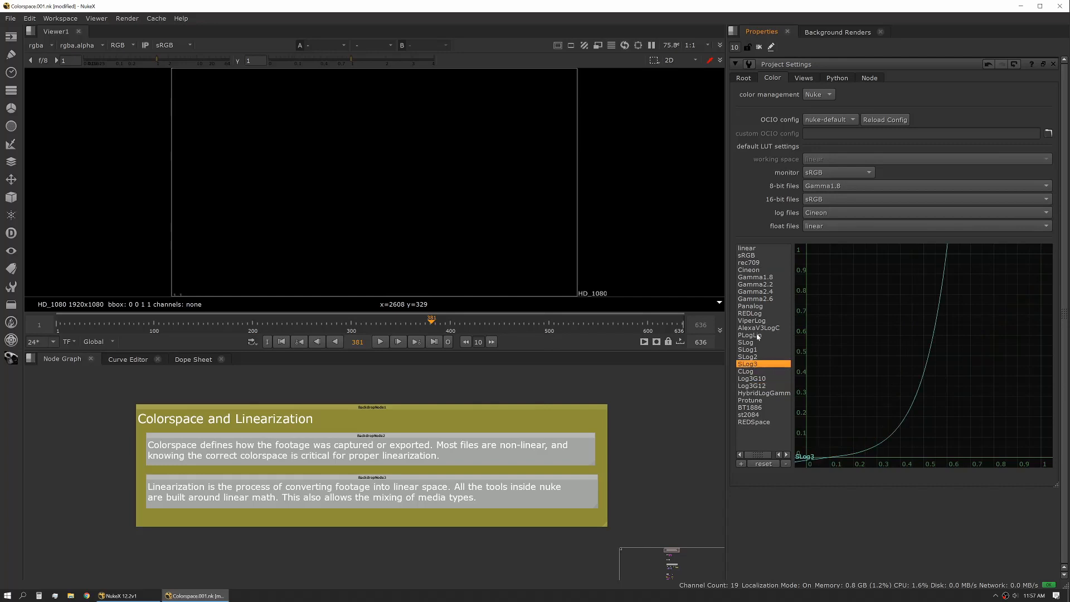
left_click(755, 291)
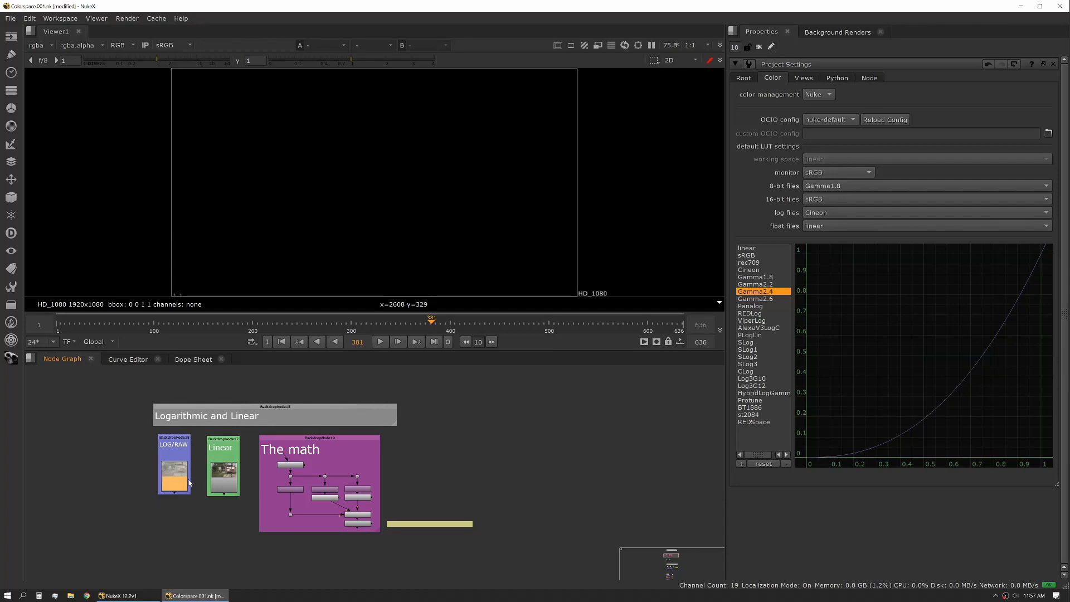
mouse_move(194, 497)
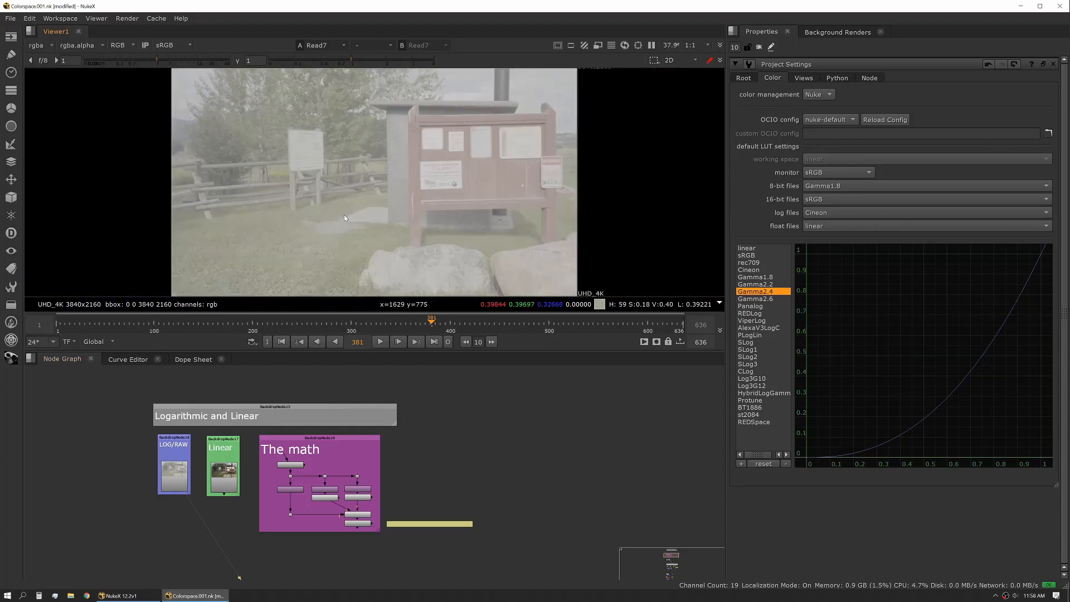
mouse_move(351, 214)
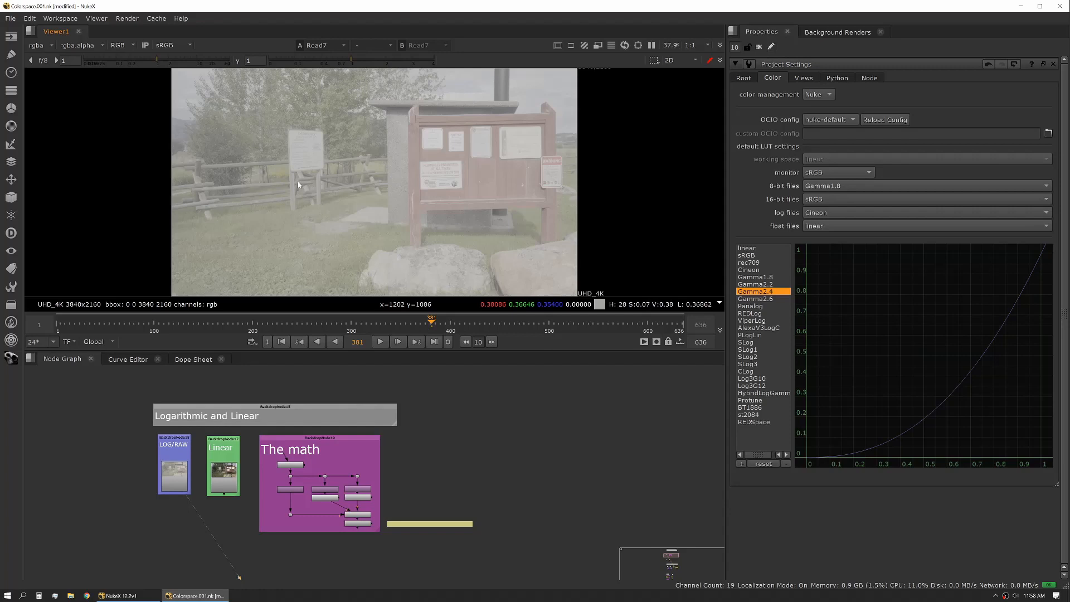
mouse_move(381, 187)
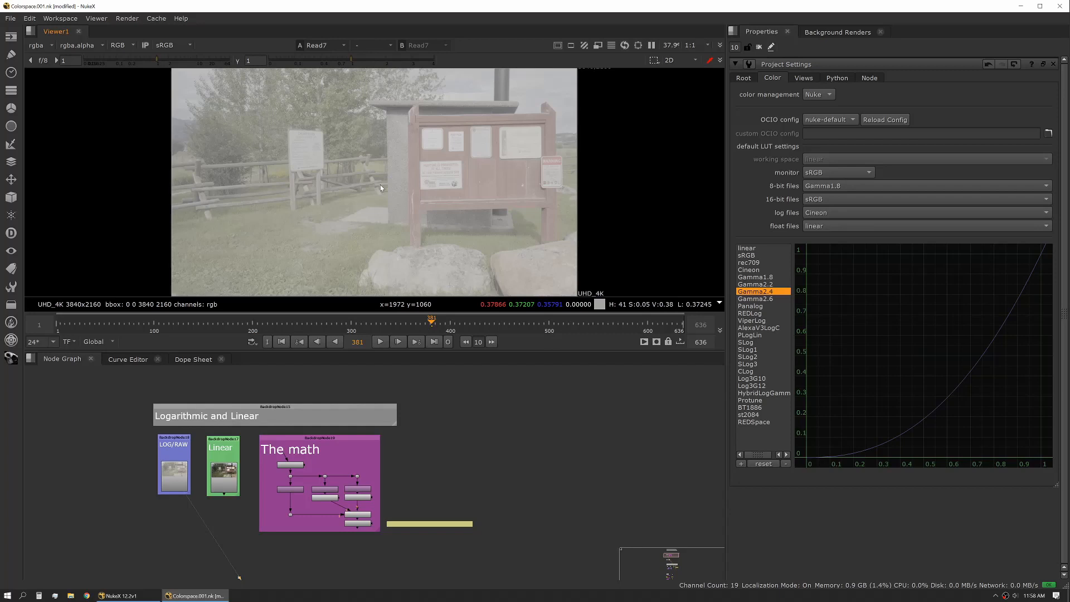
mouse_move(225, 475)
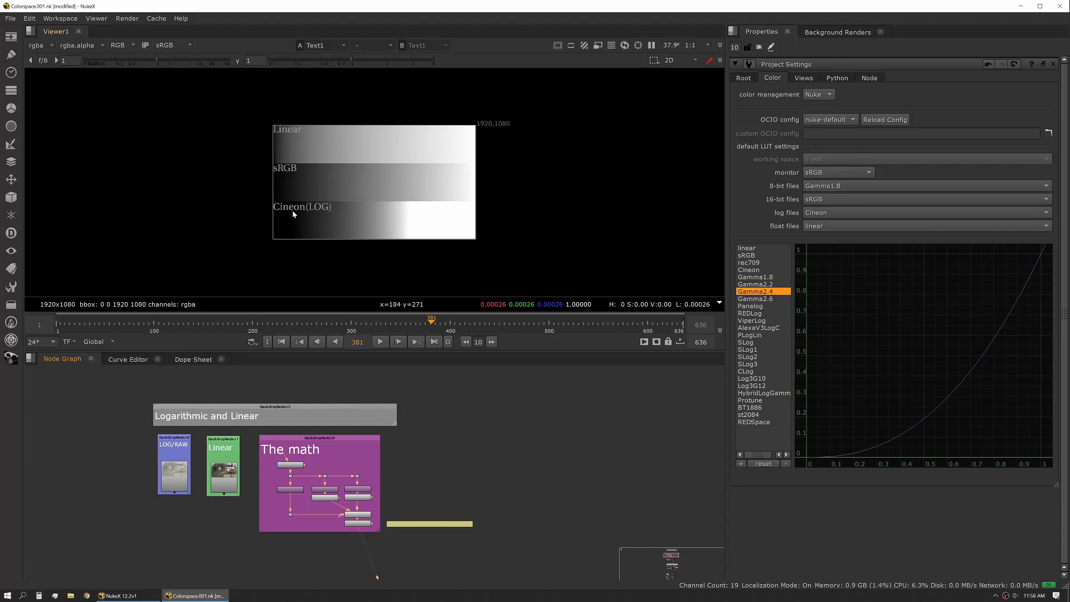
mouse_move(498, 151)
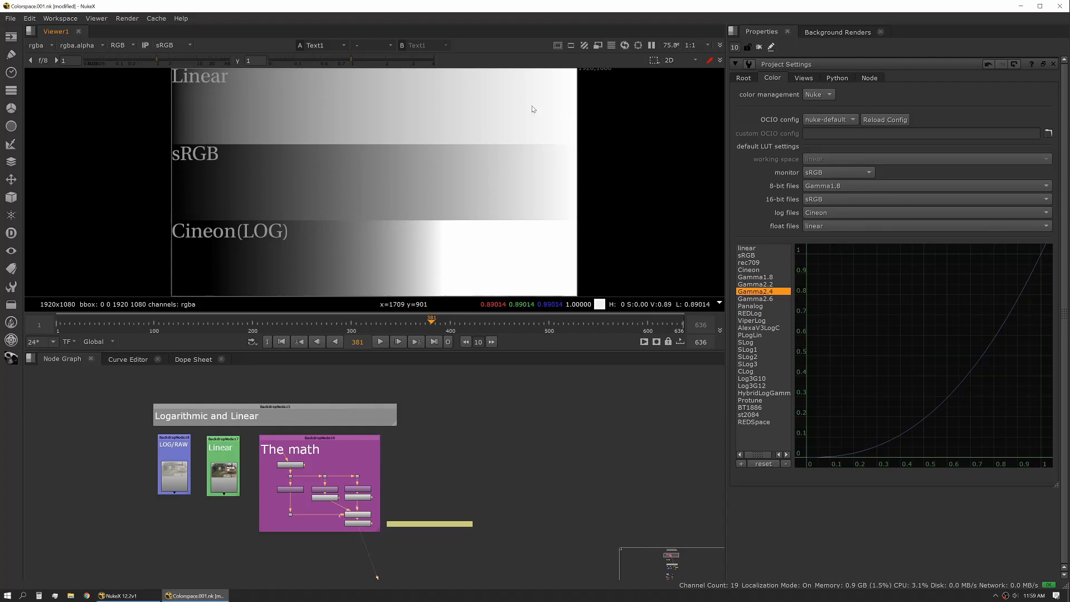
mouse_move(173, 117)
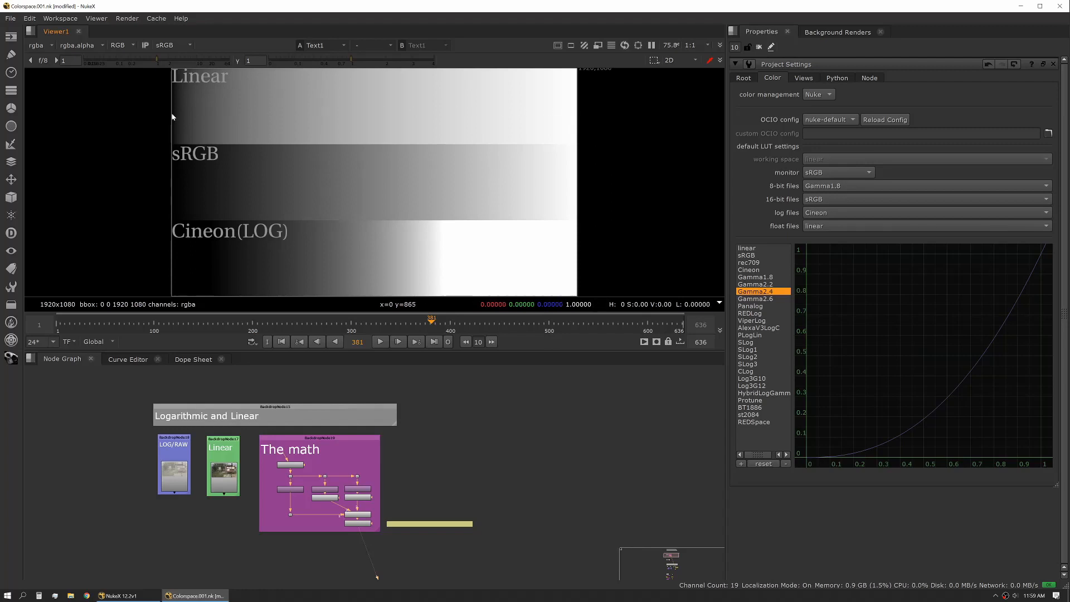
mouse_move(383, 105)
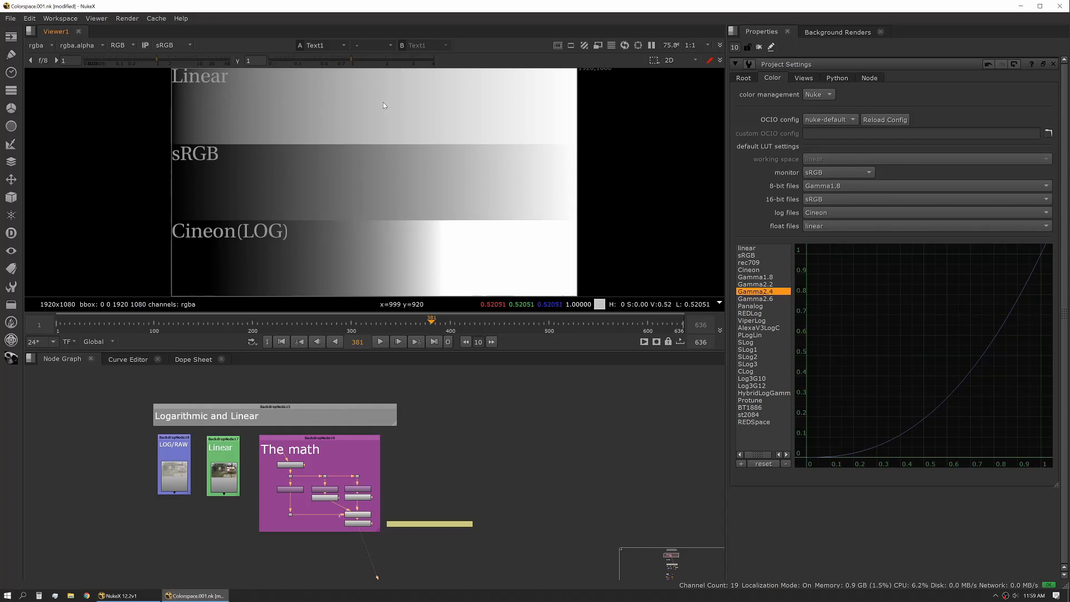
mouse_move(281, 105)
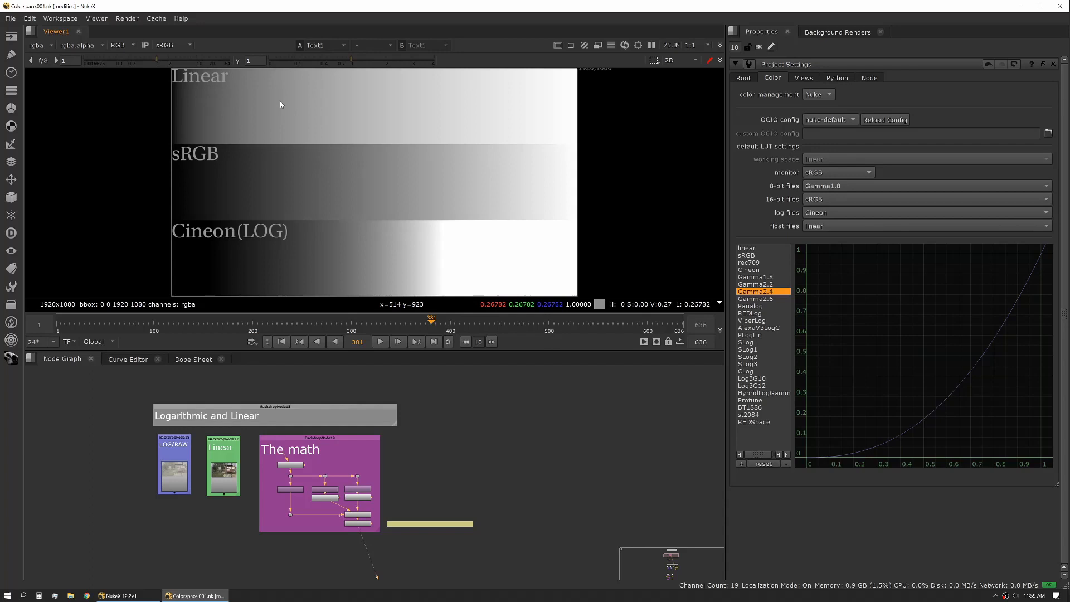
mouse_move(289, 104)
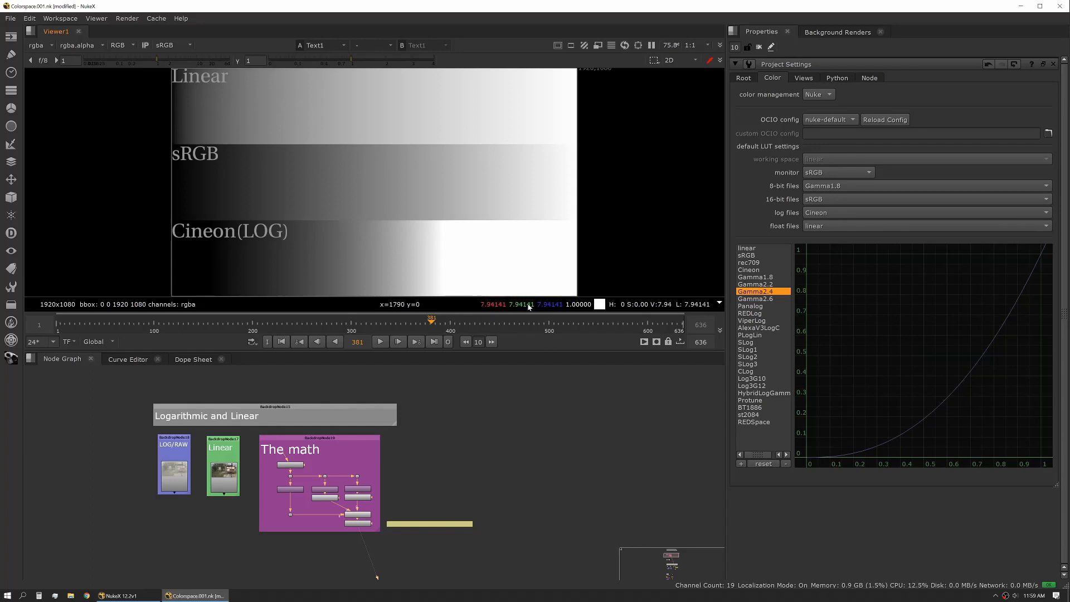
mouse_move(255, 219)
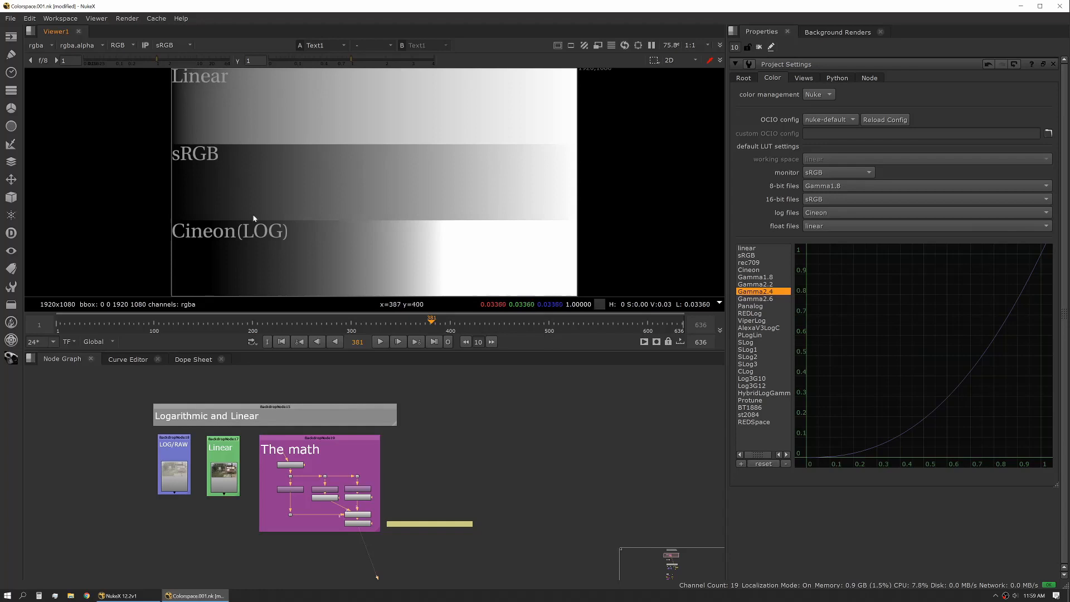
mouse_move(212, 137)
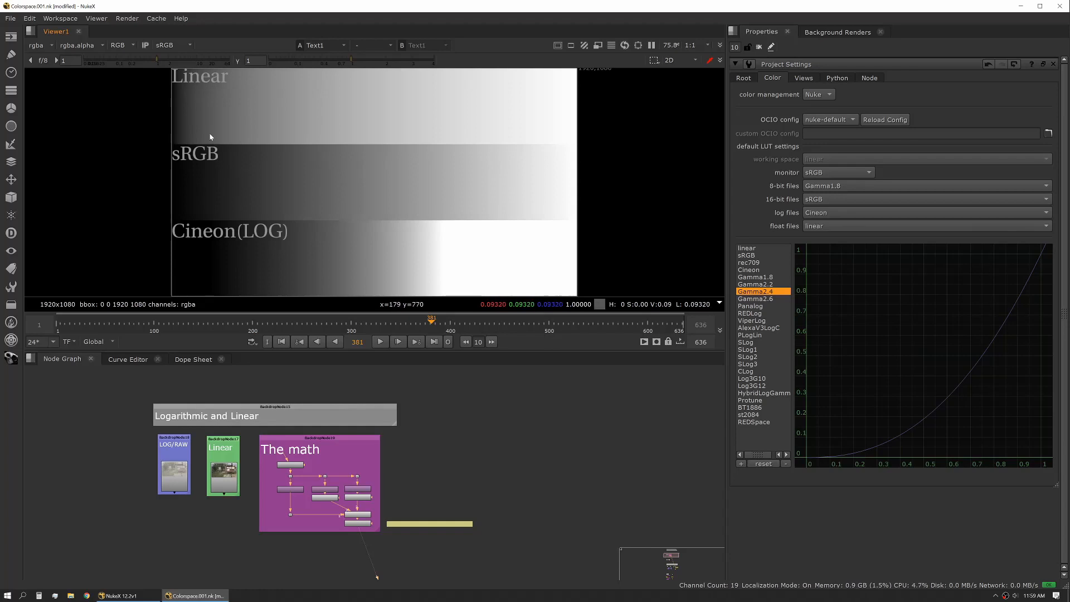
Show the sRGB LUT curve and inspect the viewer transform list, keeping sRGB for now.
left_click(747, 254)
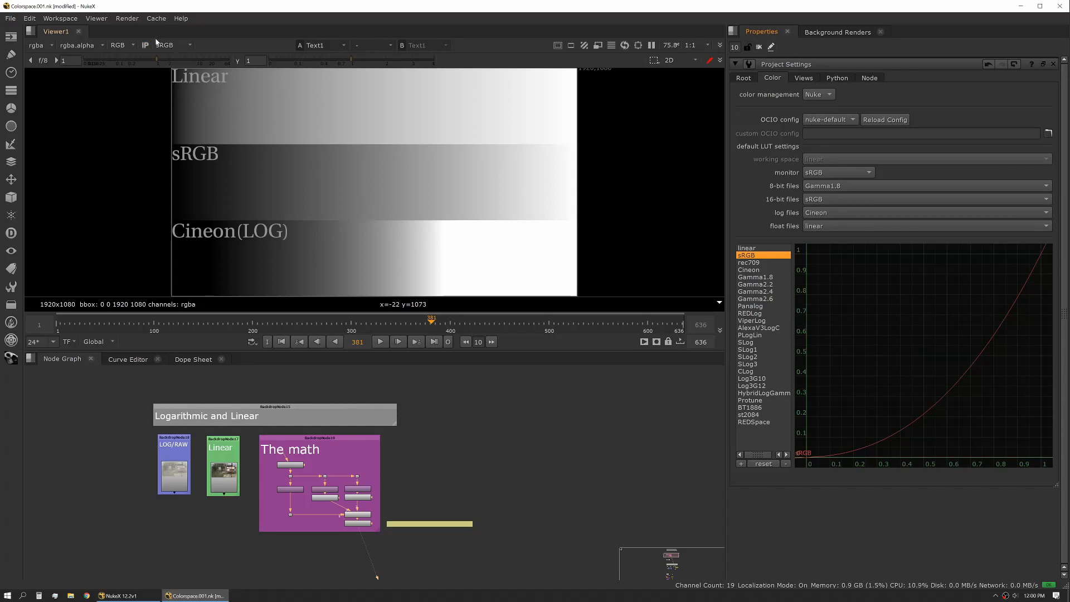
left_click(189, 45)
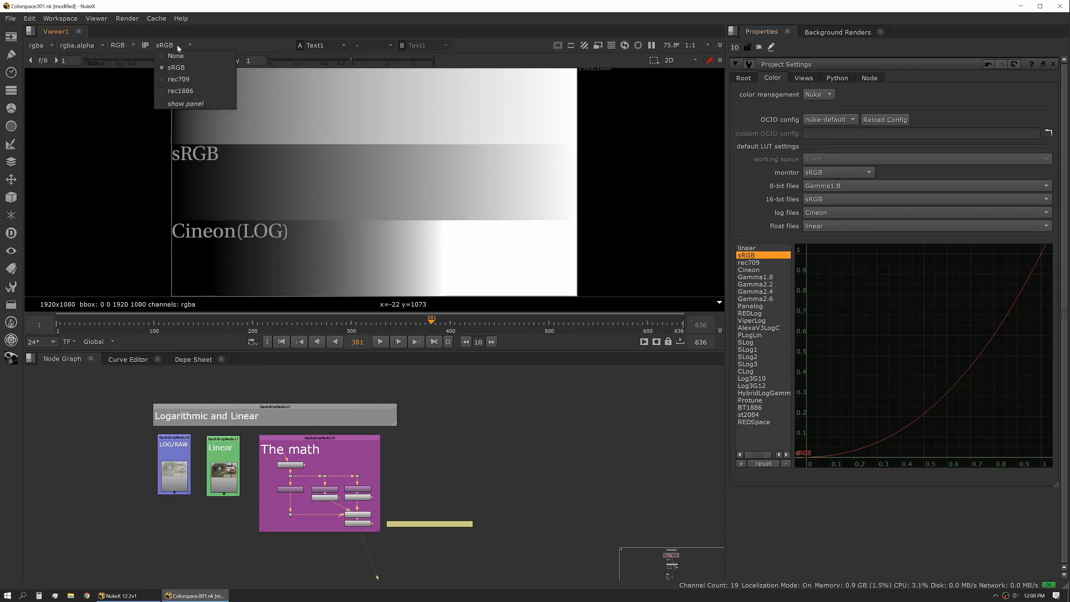
mouse_move(194, 104)
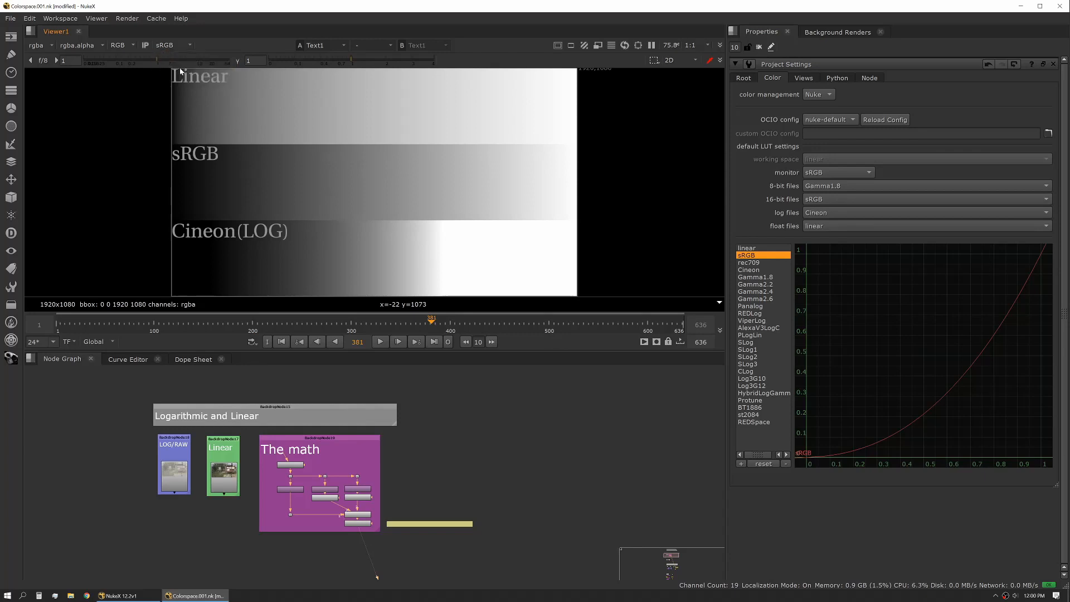
mouse_move(173, 45)
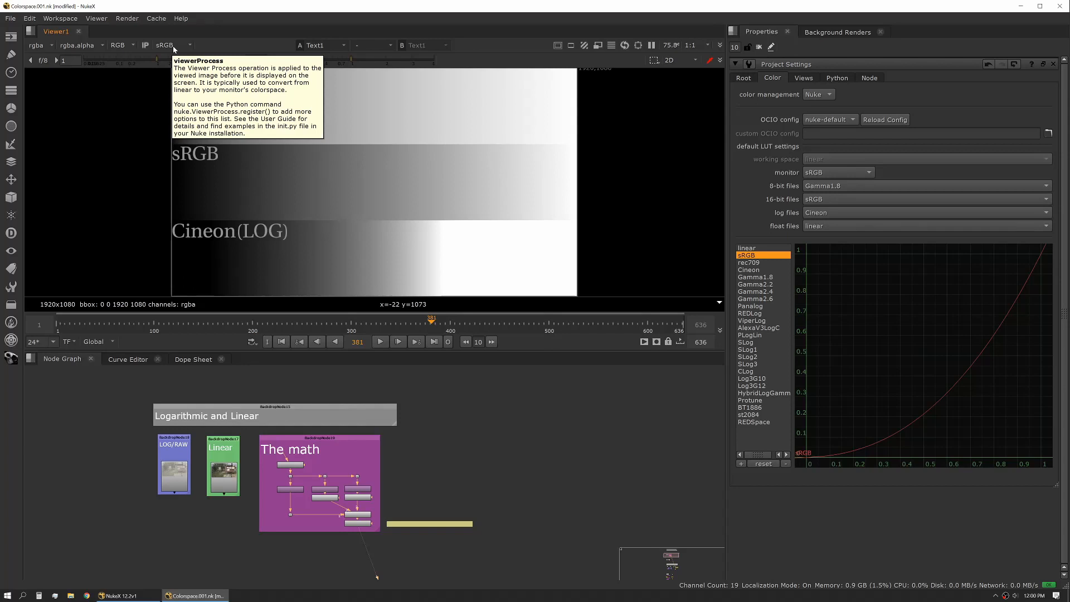
left_click(188, 44)
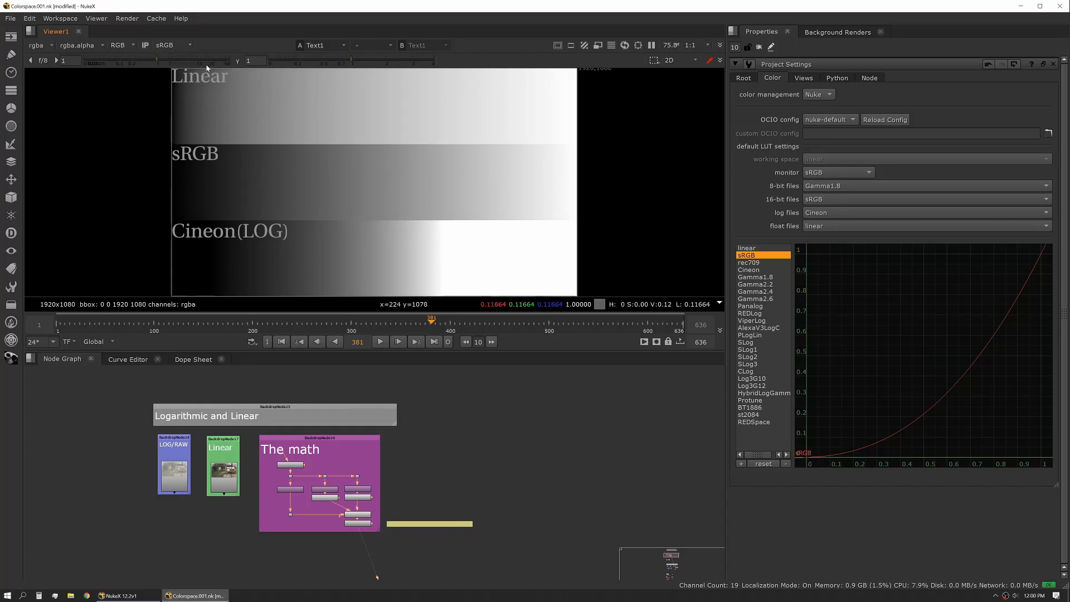
left_click(173, 44)
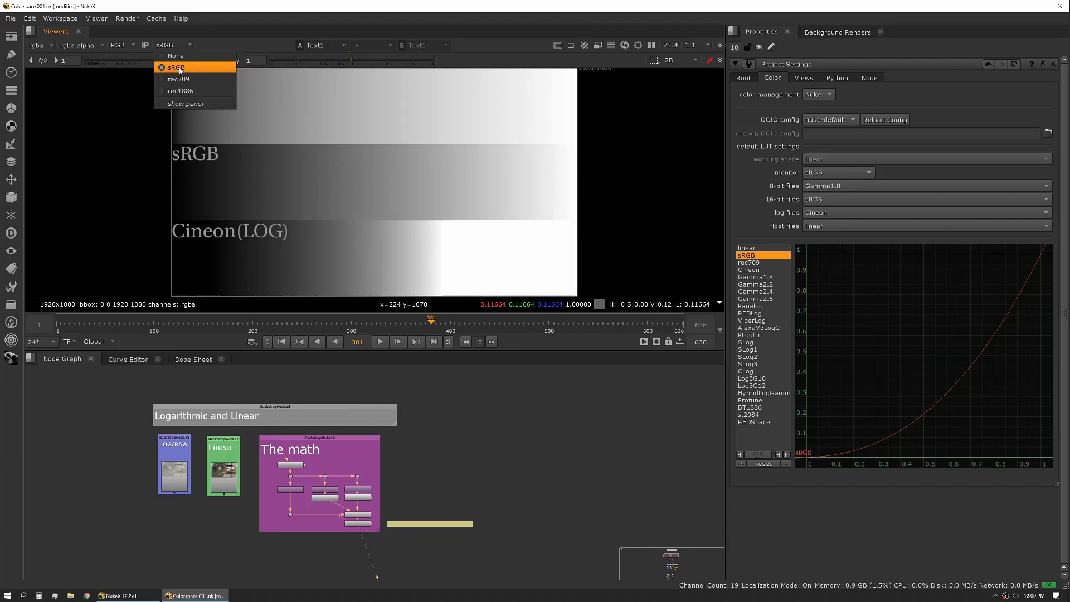
left_click(178, 67)
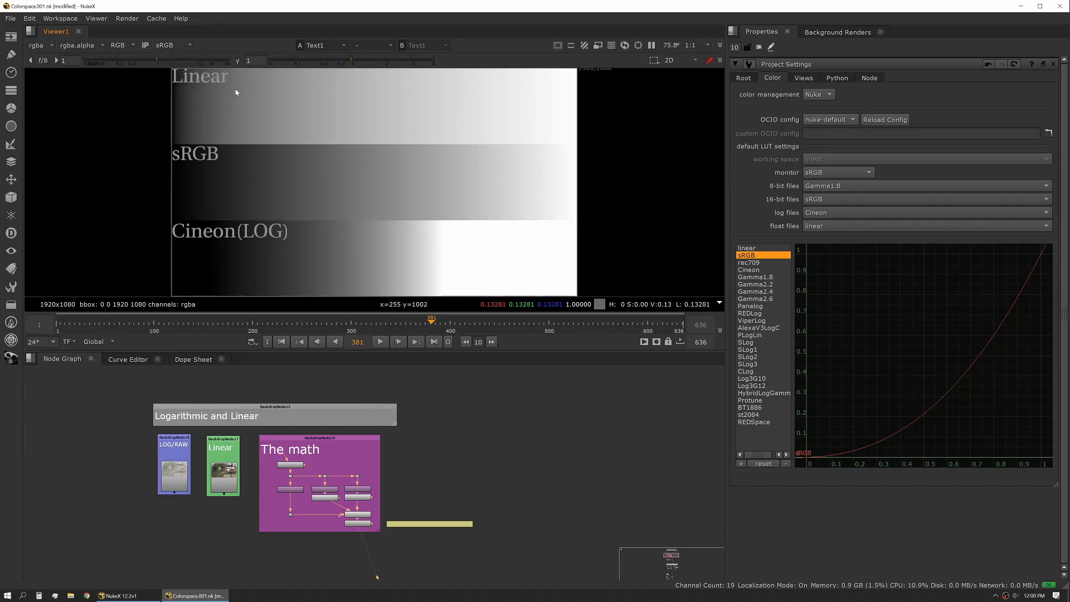
Switch the viewer display transform from sRGB to None.
left_click(173, 45)
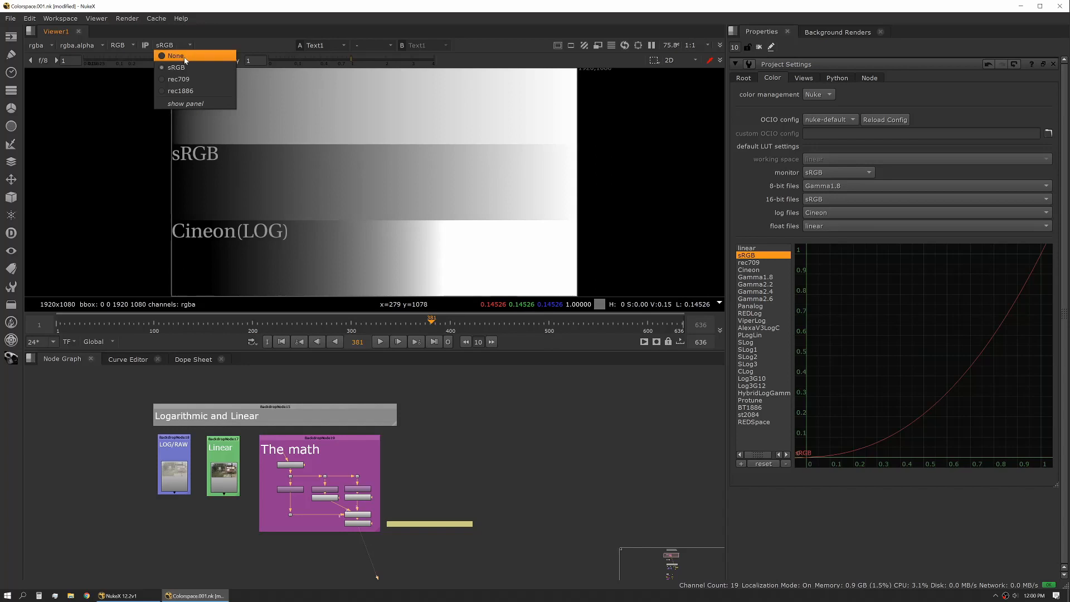
left_click(176, 56)
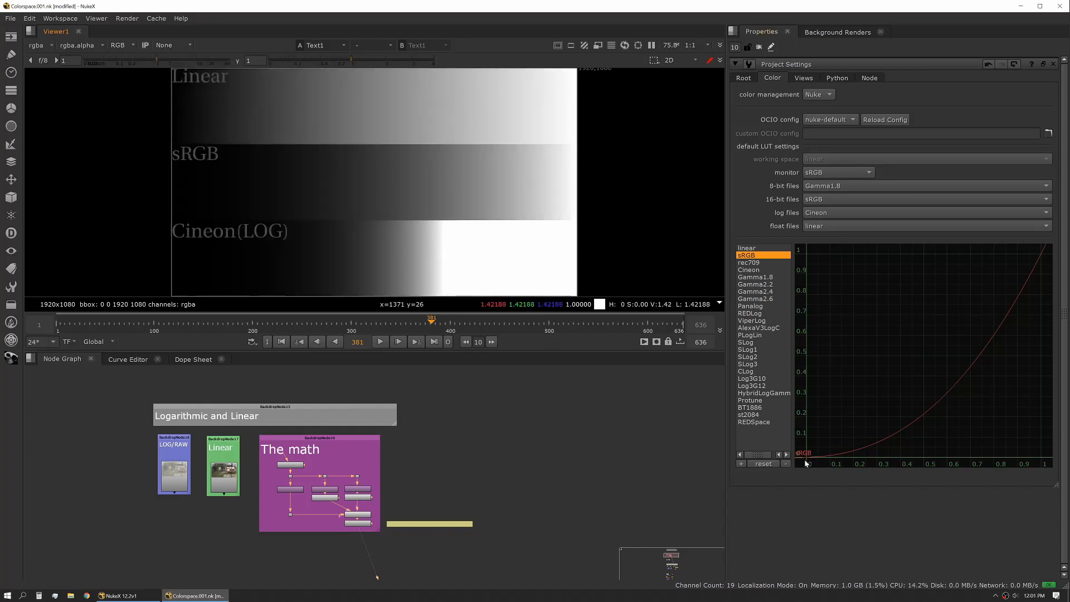
mouse_move(814, 440)
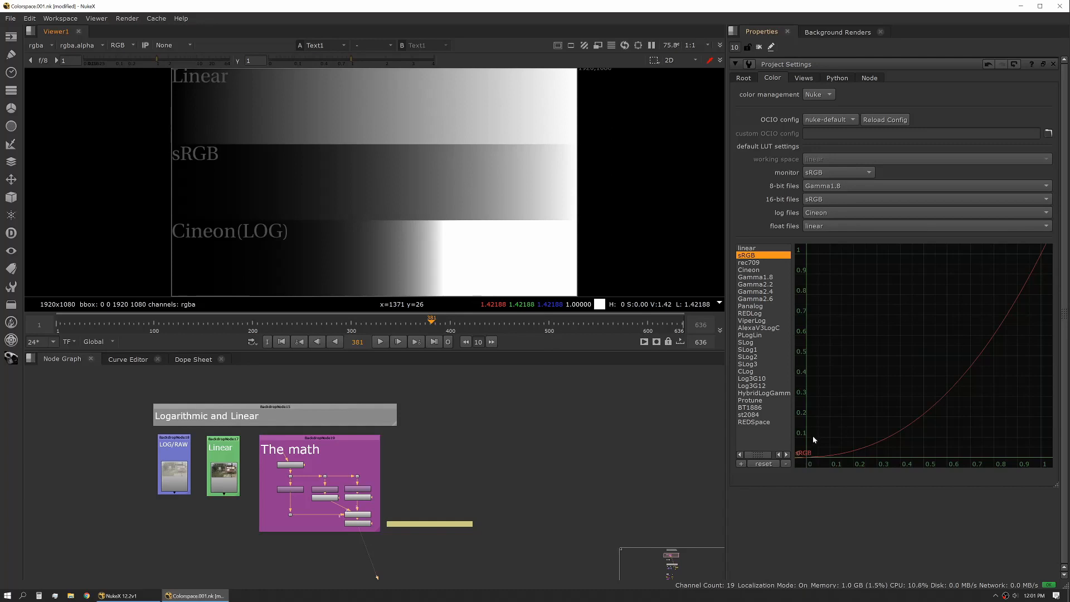
mouse_move(822, 395)
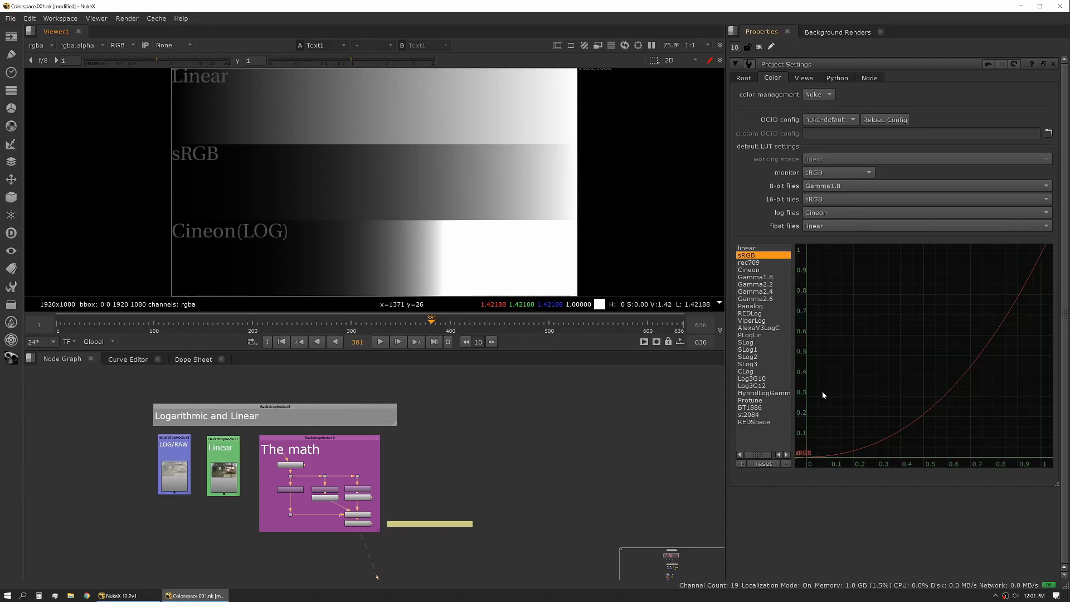
mouse_move(1048, 247)
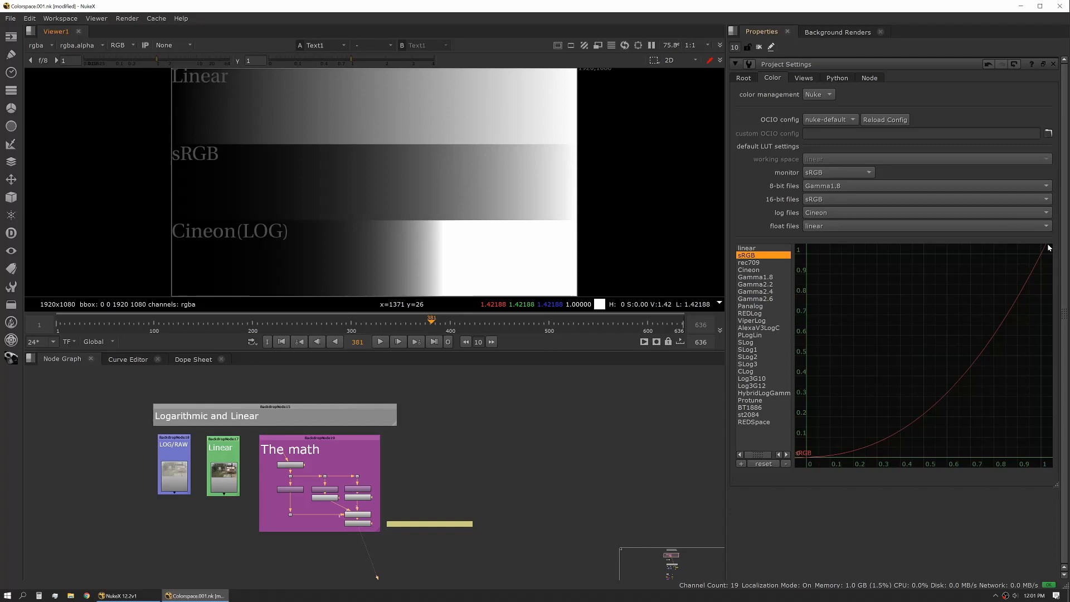
mouse_move(668, 256)
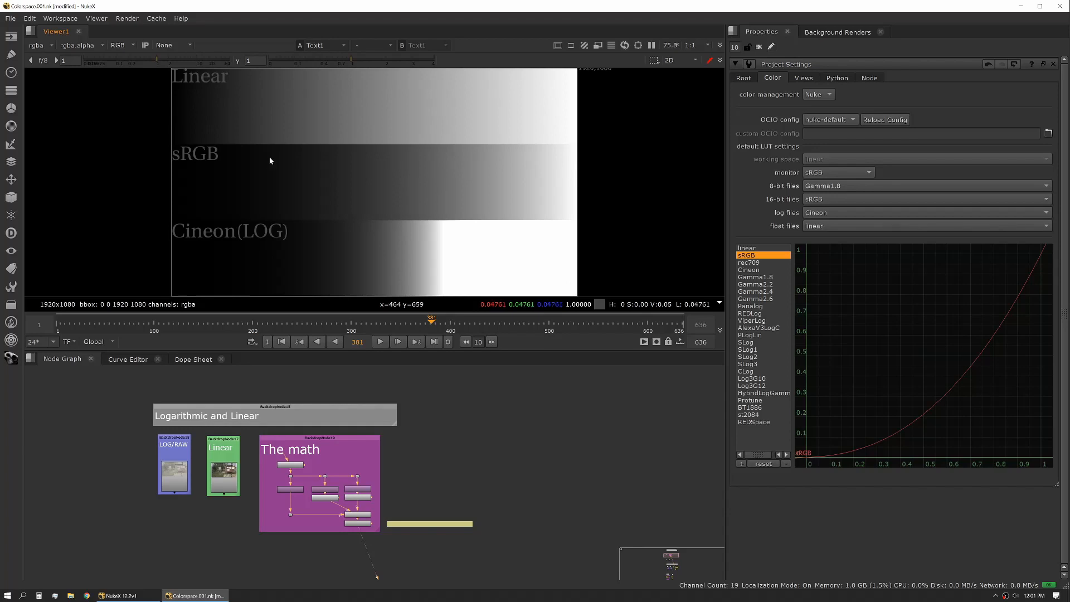
mouse_move(176, 106)
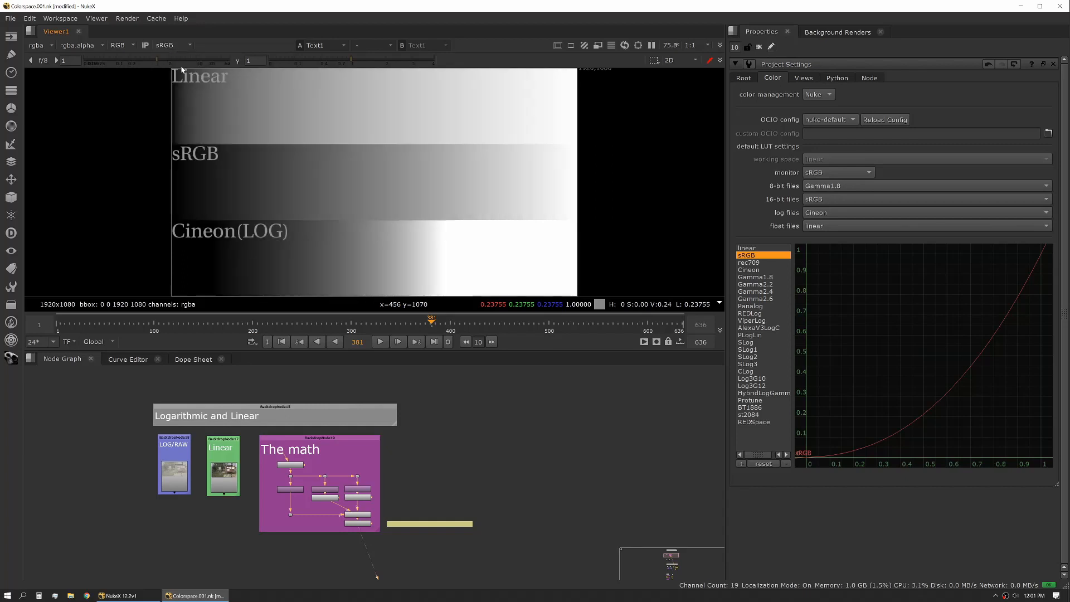
mouse_move(384, 113)
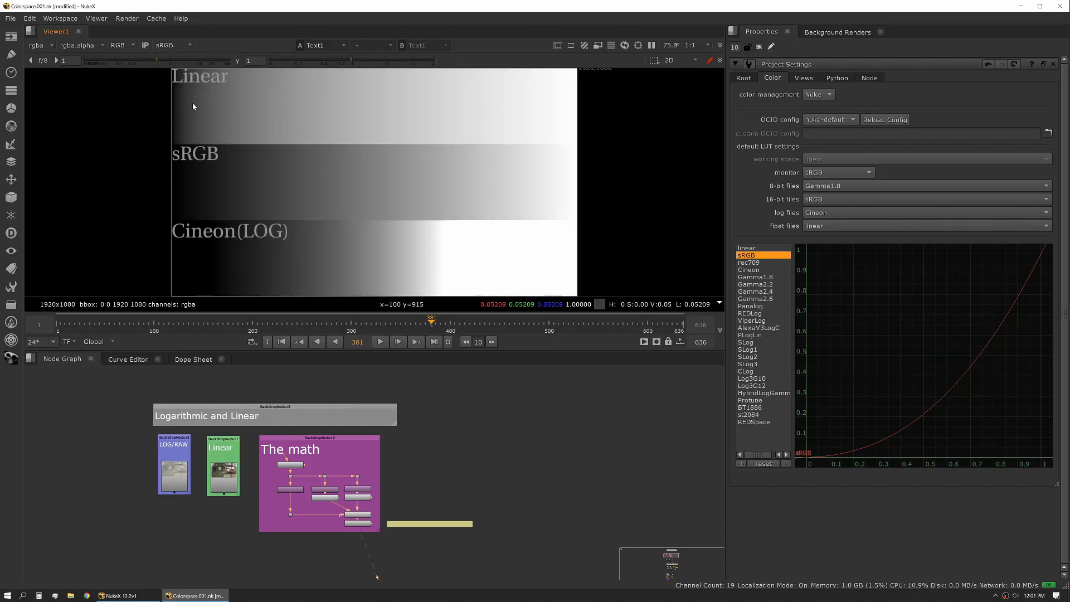
mouse_move(203, 128)
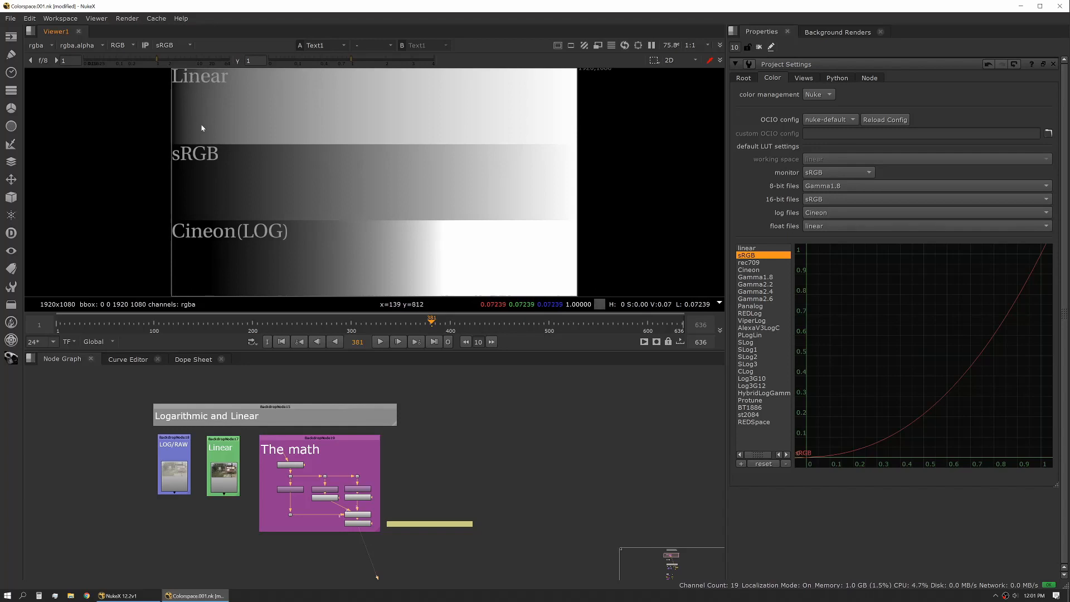
mouse_move(533, 176)
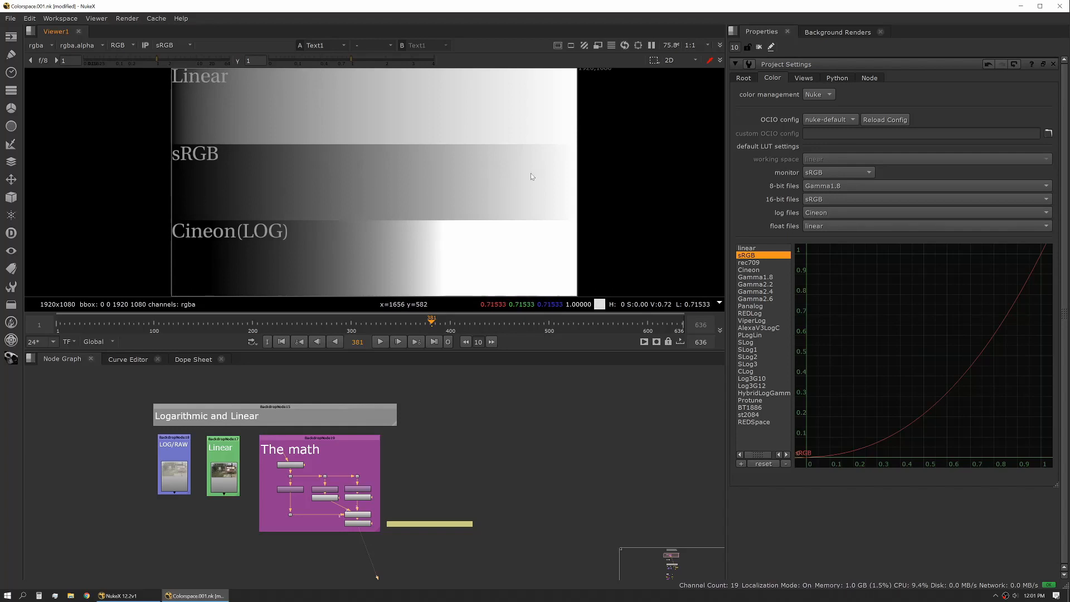
mouse_move(174, 183)
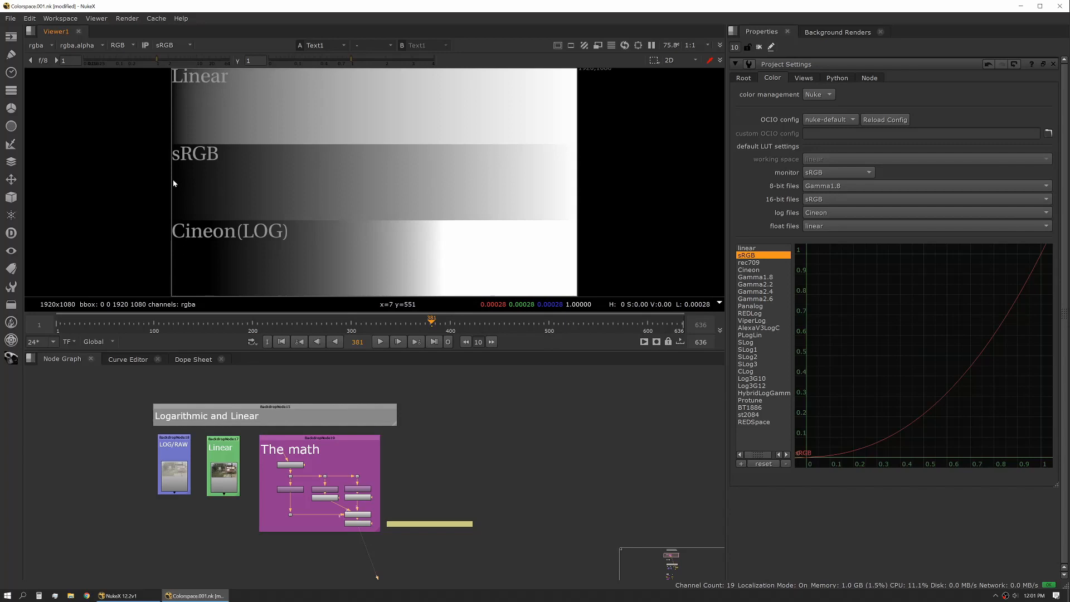
mouse_move(215, 196)
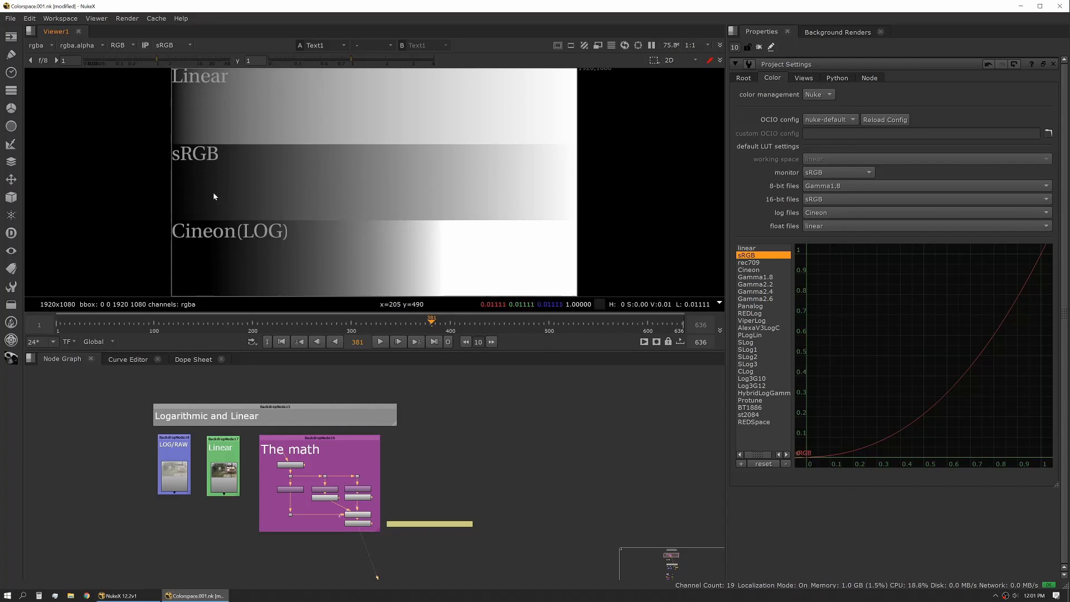
mouse_move(170, 190)
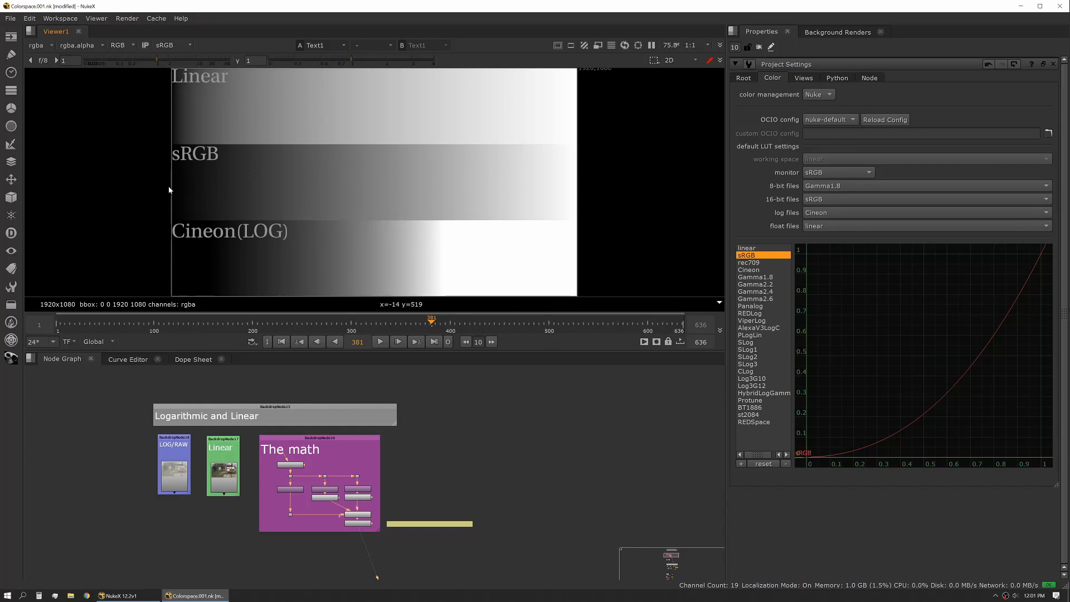
mouse_move(171, 187)
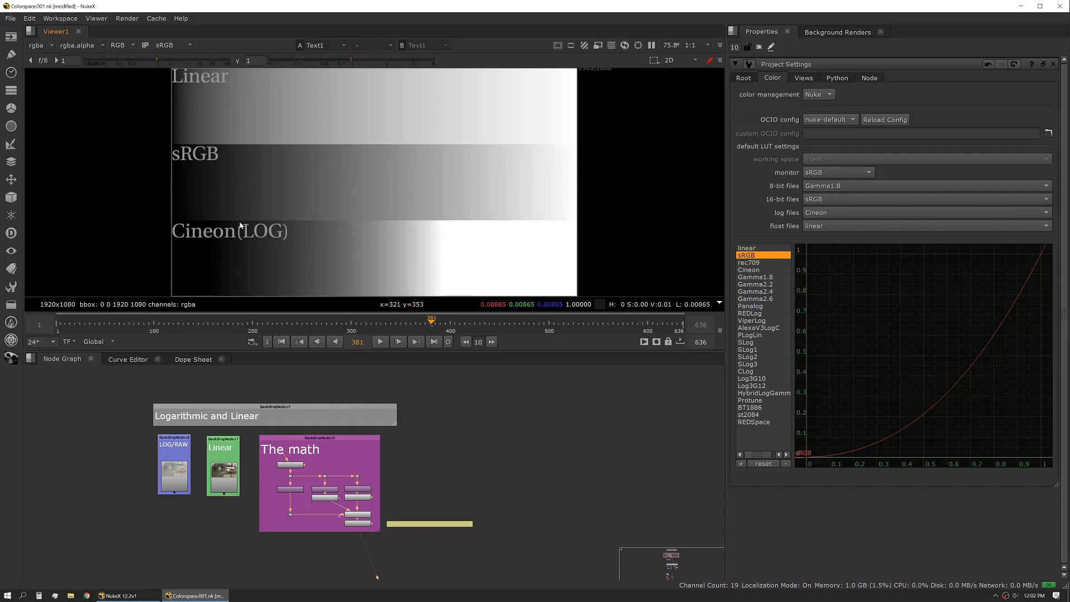
mouse_move(377, 258)
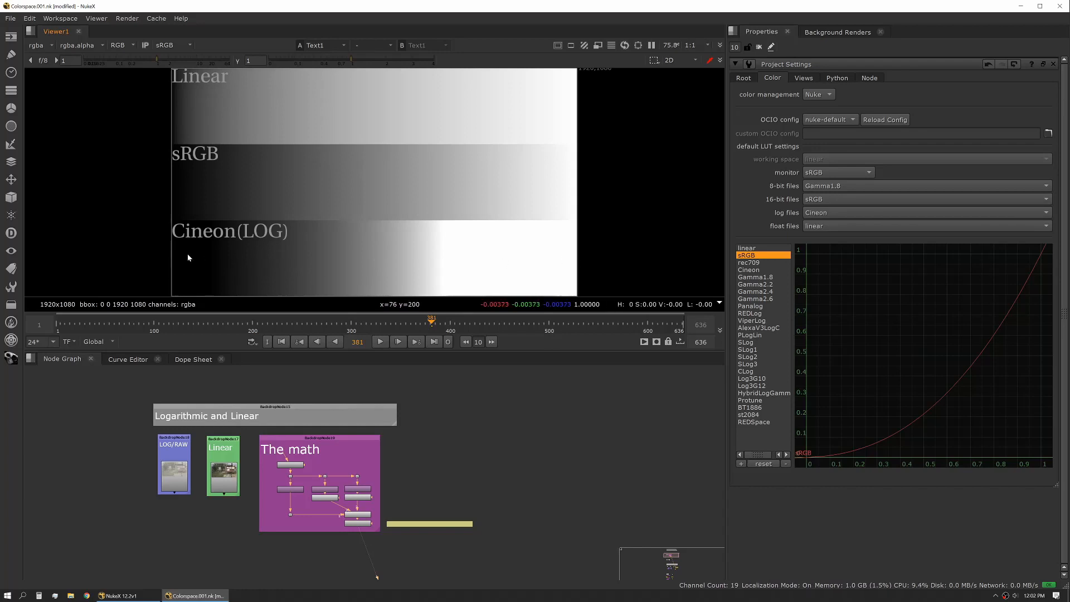
mouse_move(762, 277)
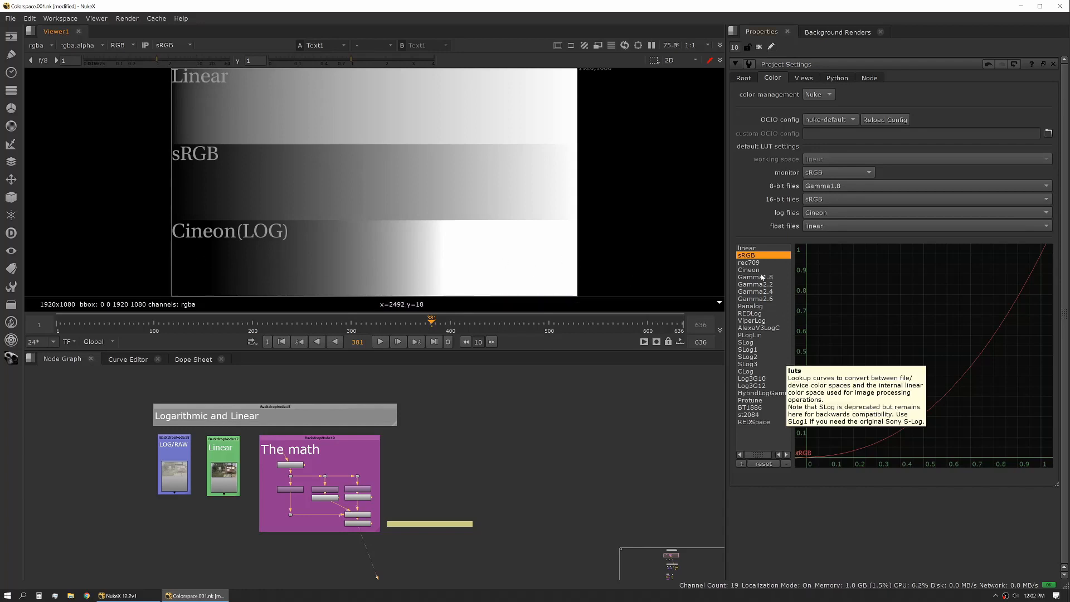
left_click(749, 269)
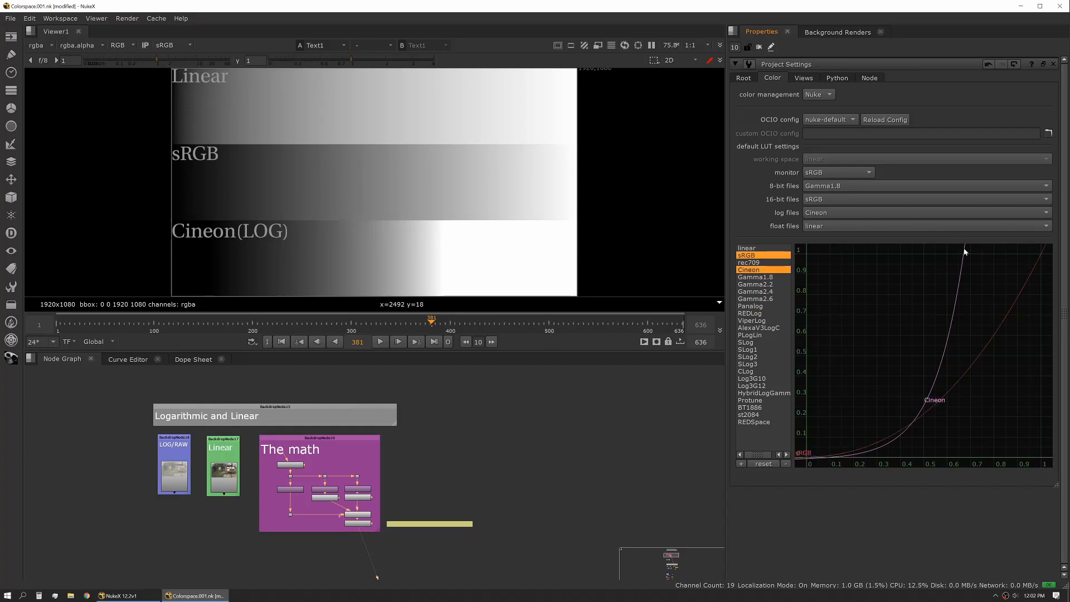
mouse_move(877, 453)
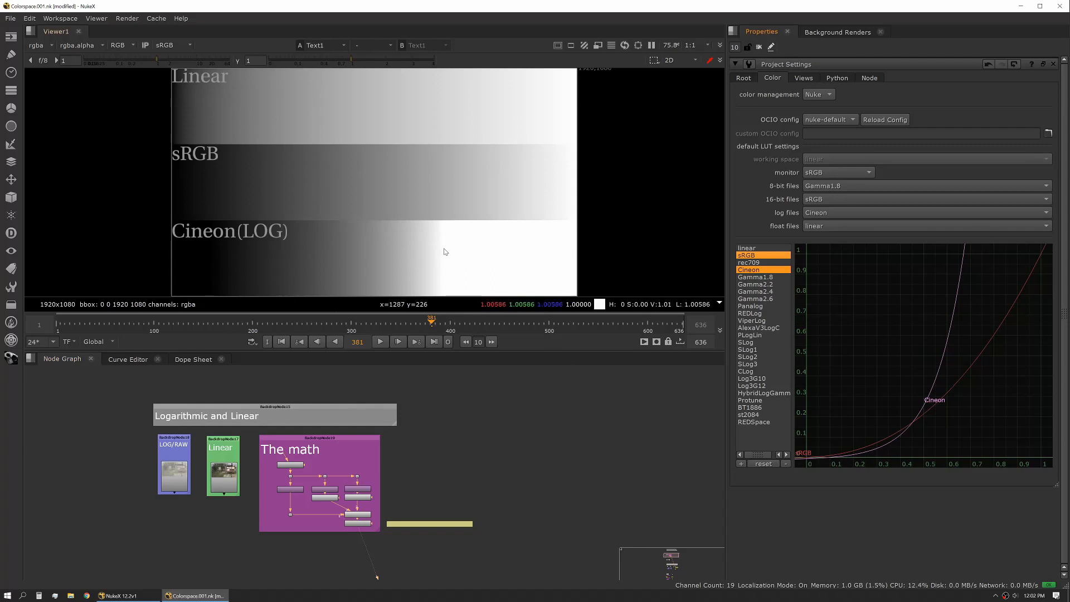
mouse_move(445, 243)
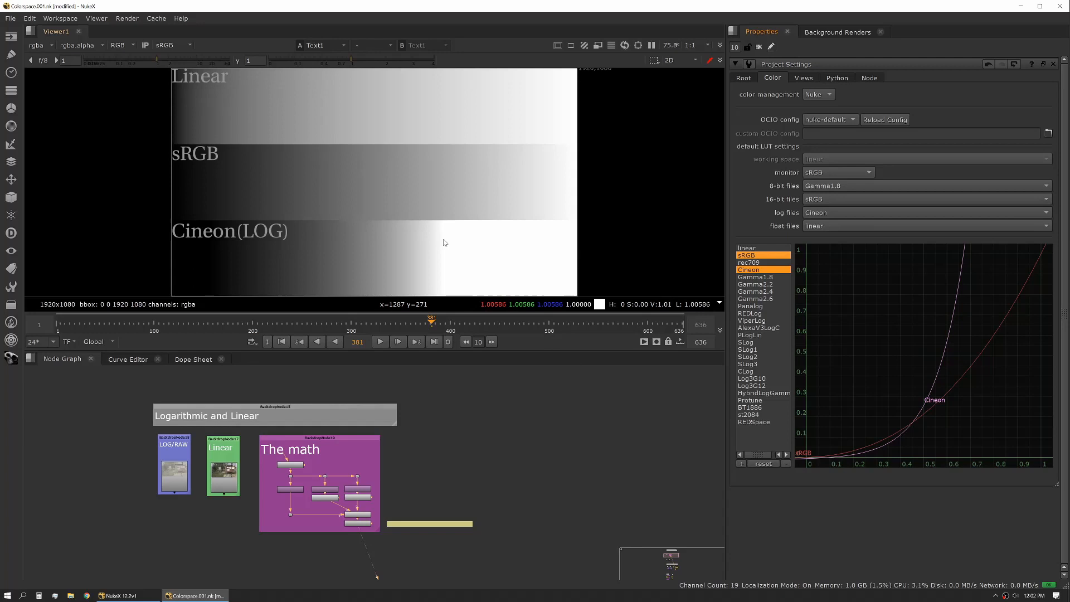
mouse_move(445, 258)
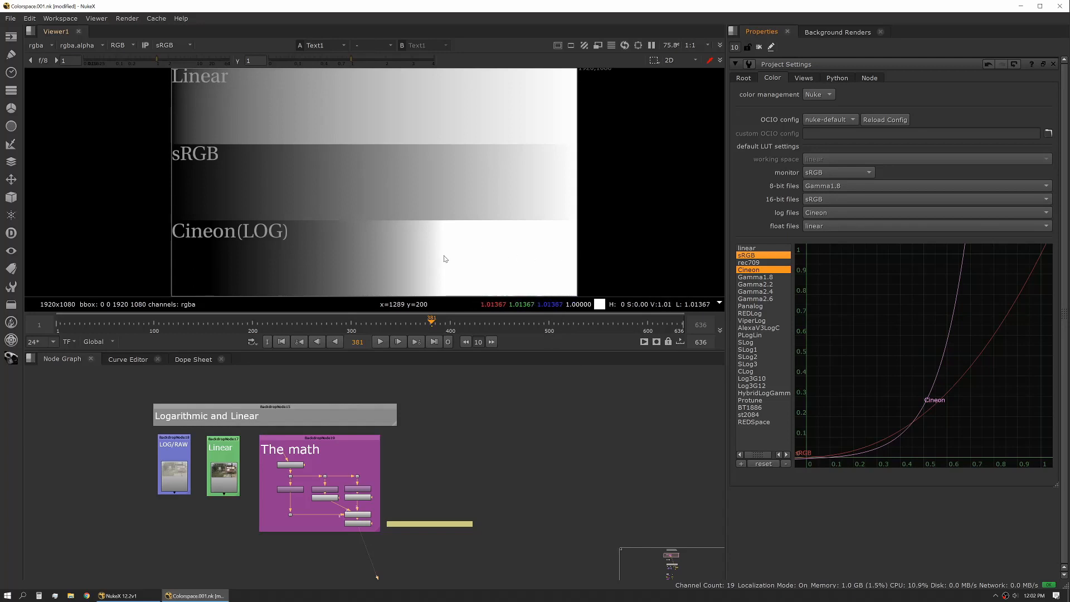
mouse_move(446, 252)
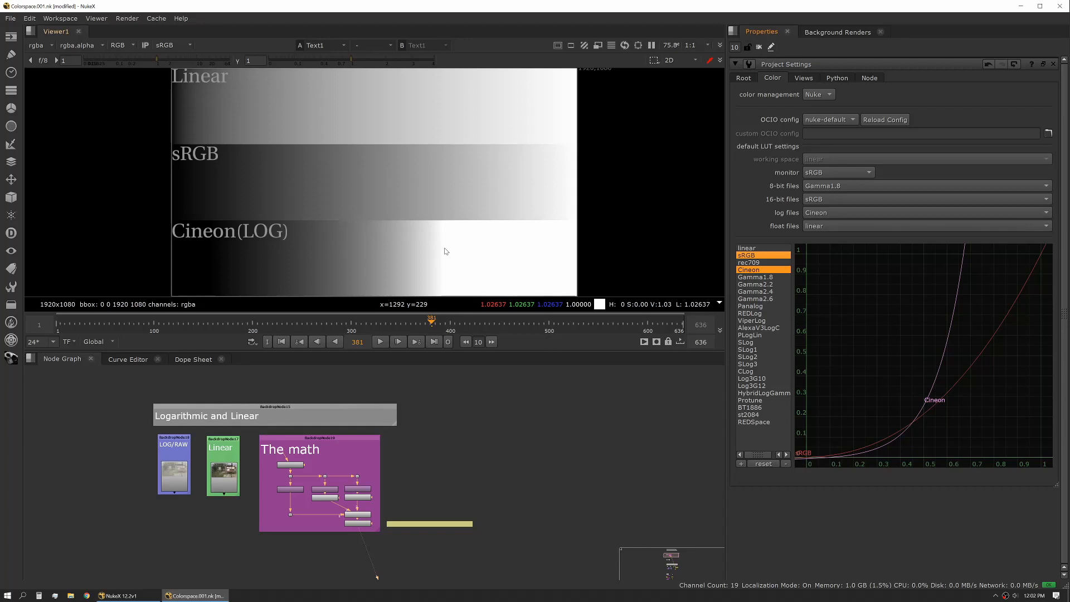
mouse_move(496, 249)
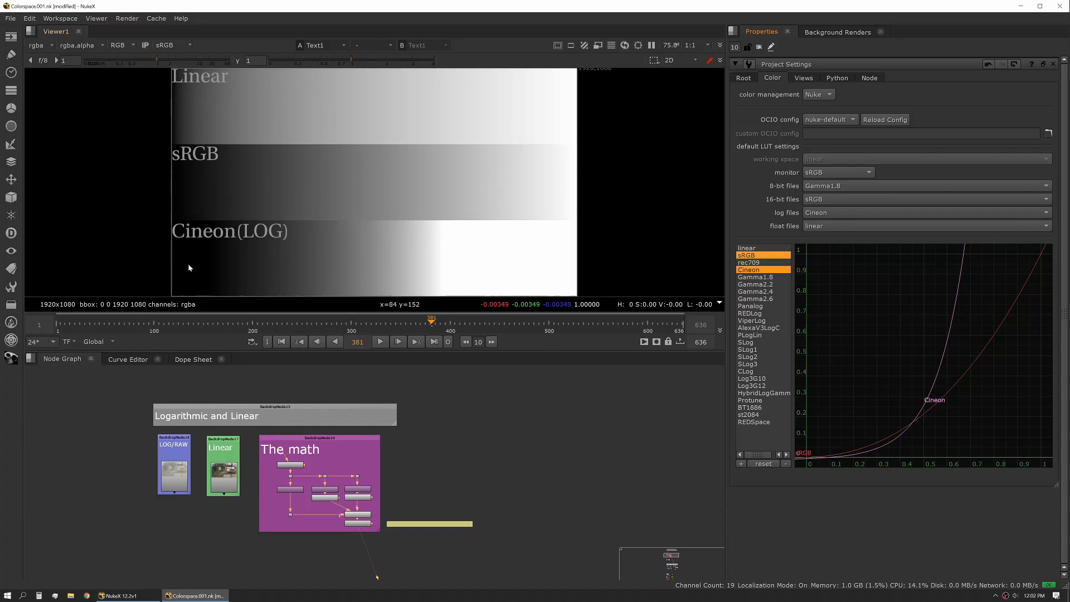
mouse_move(241, 252)
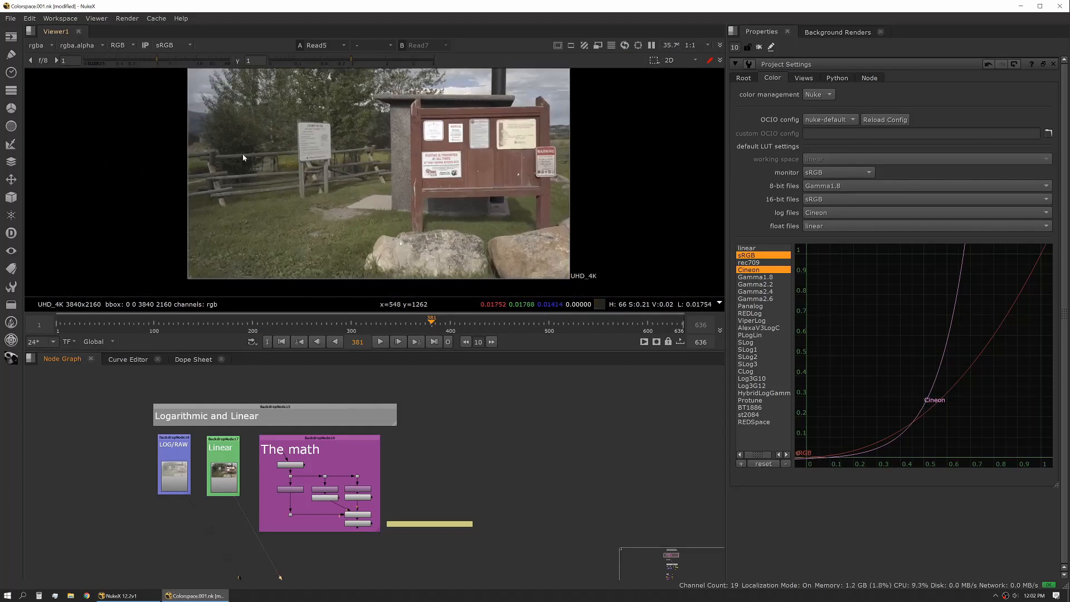
mouse_move(465, 98)
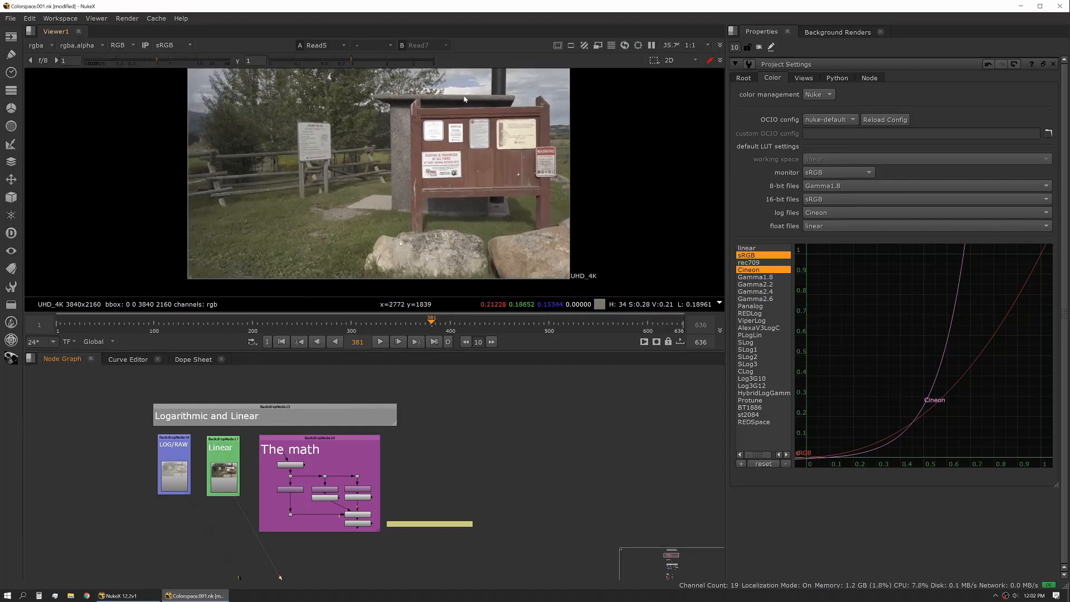